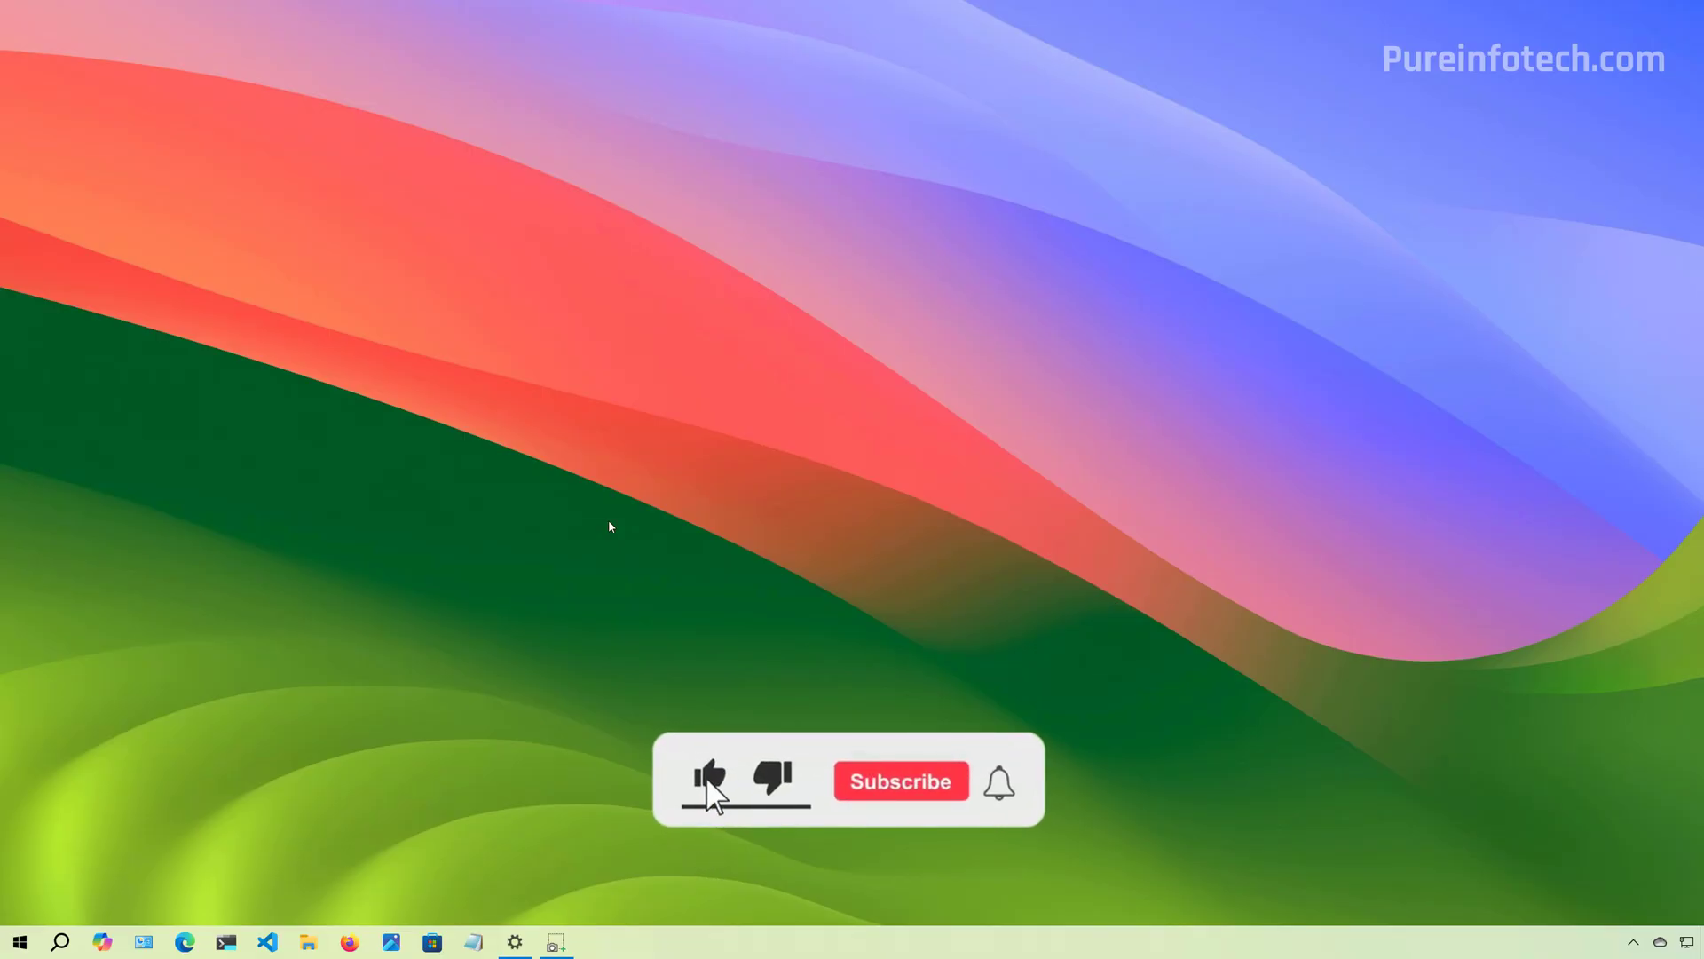
Search the Start menu for Settings and go to Update & Security's Windows Update page
{"action": "left_click", "coordinate": [900, 780]}
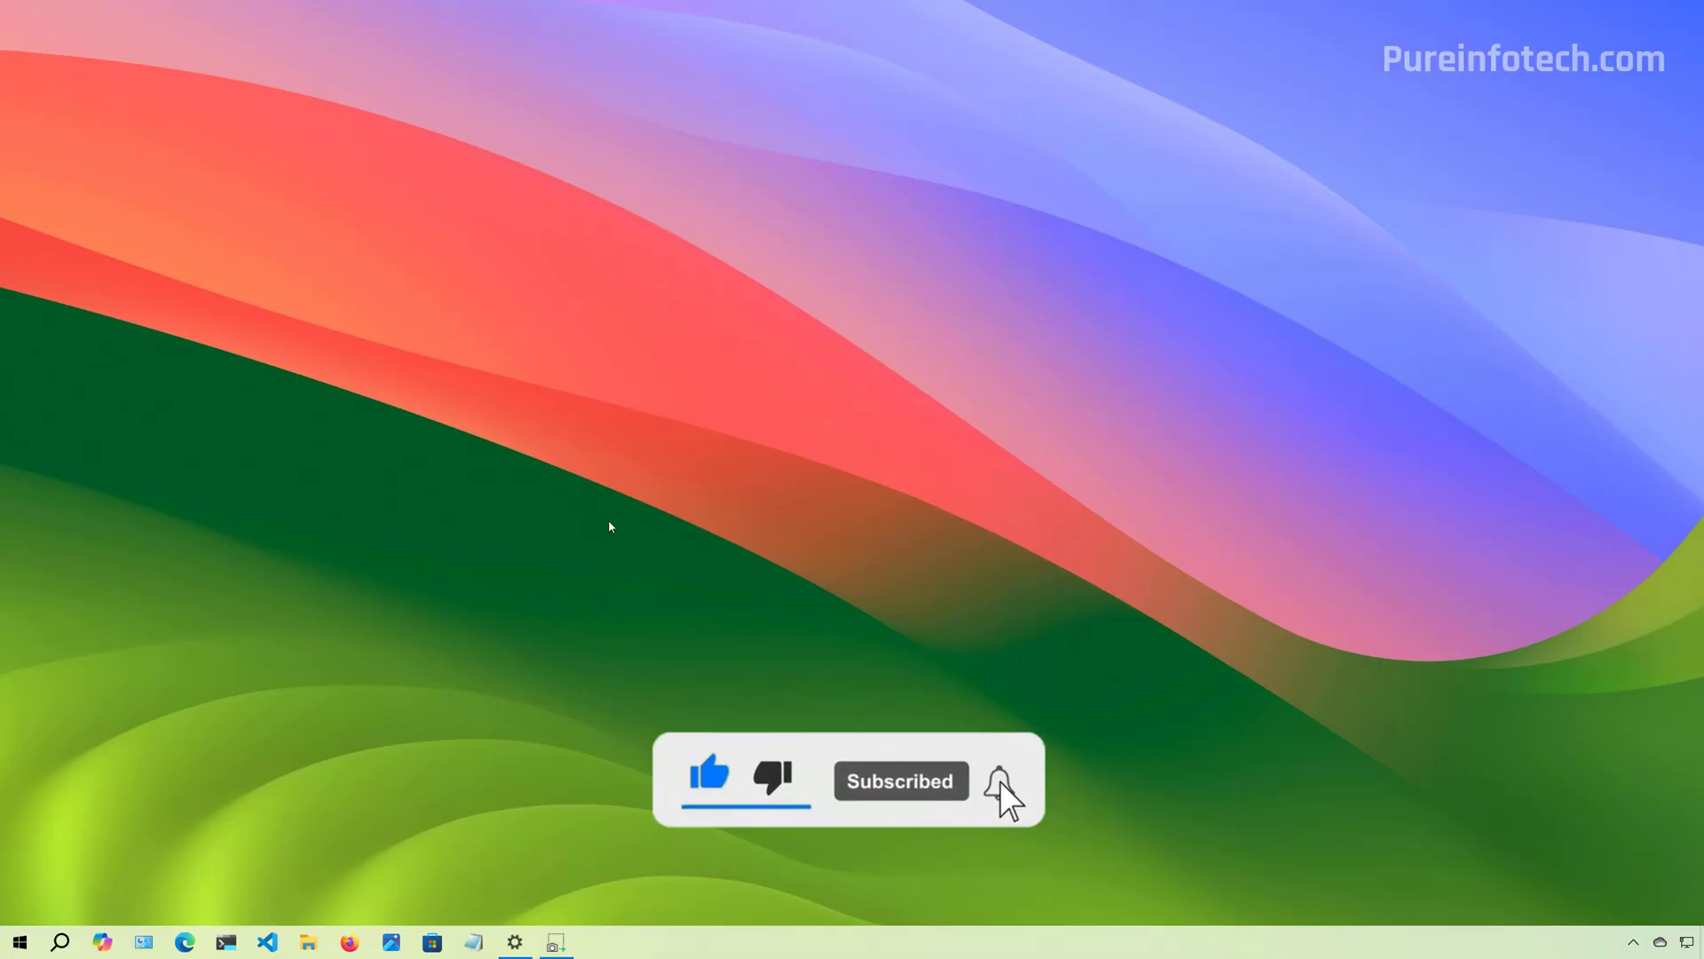
{"action": "left_click", "coordinate": [993, 781]}
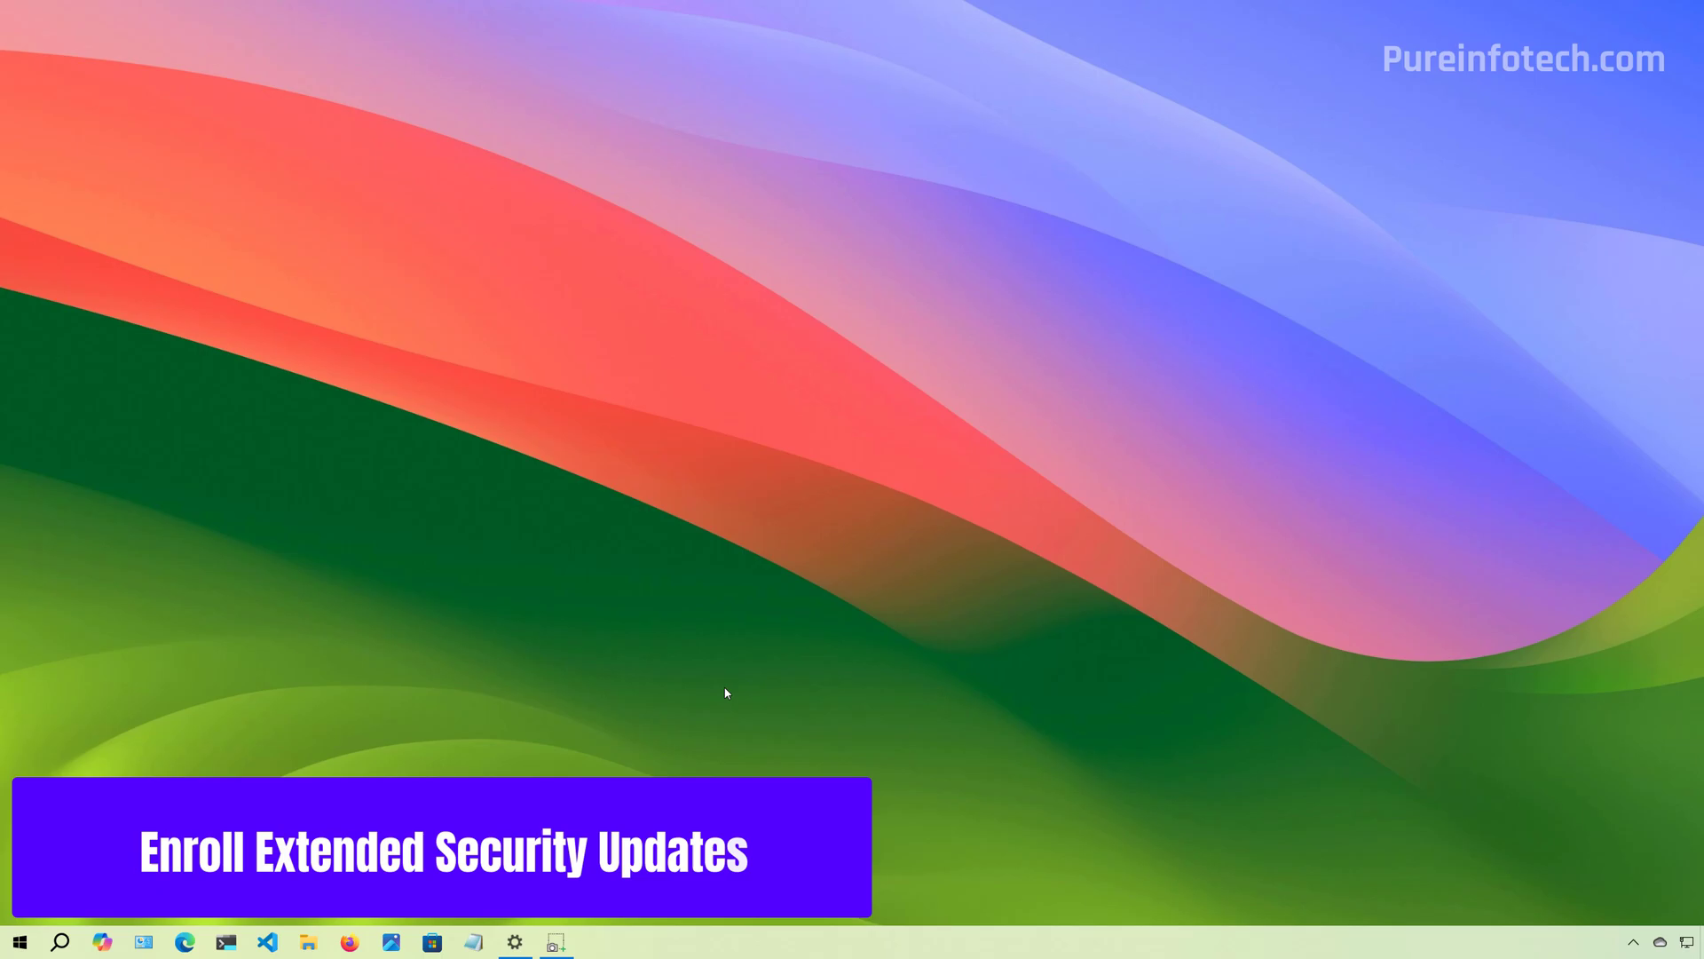
{"action": "type", "text": "settings"}
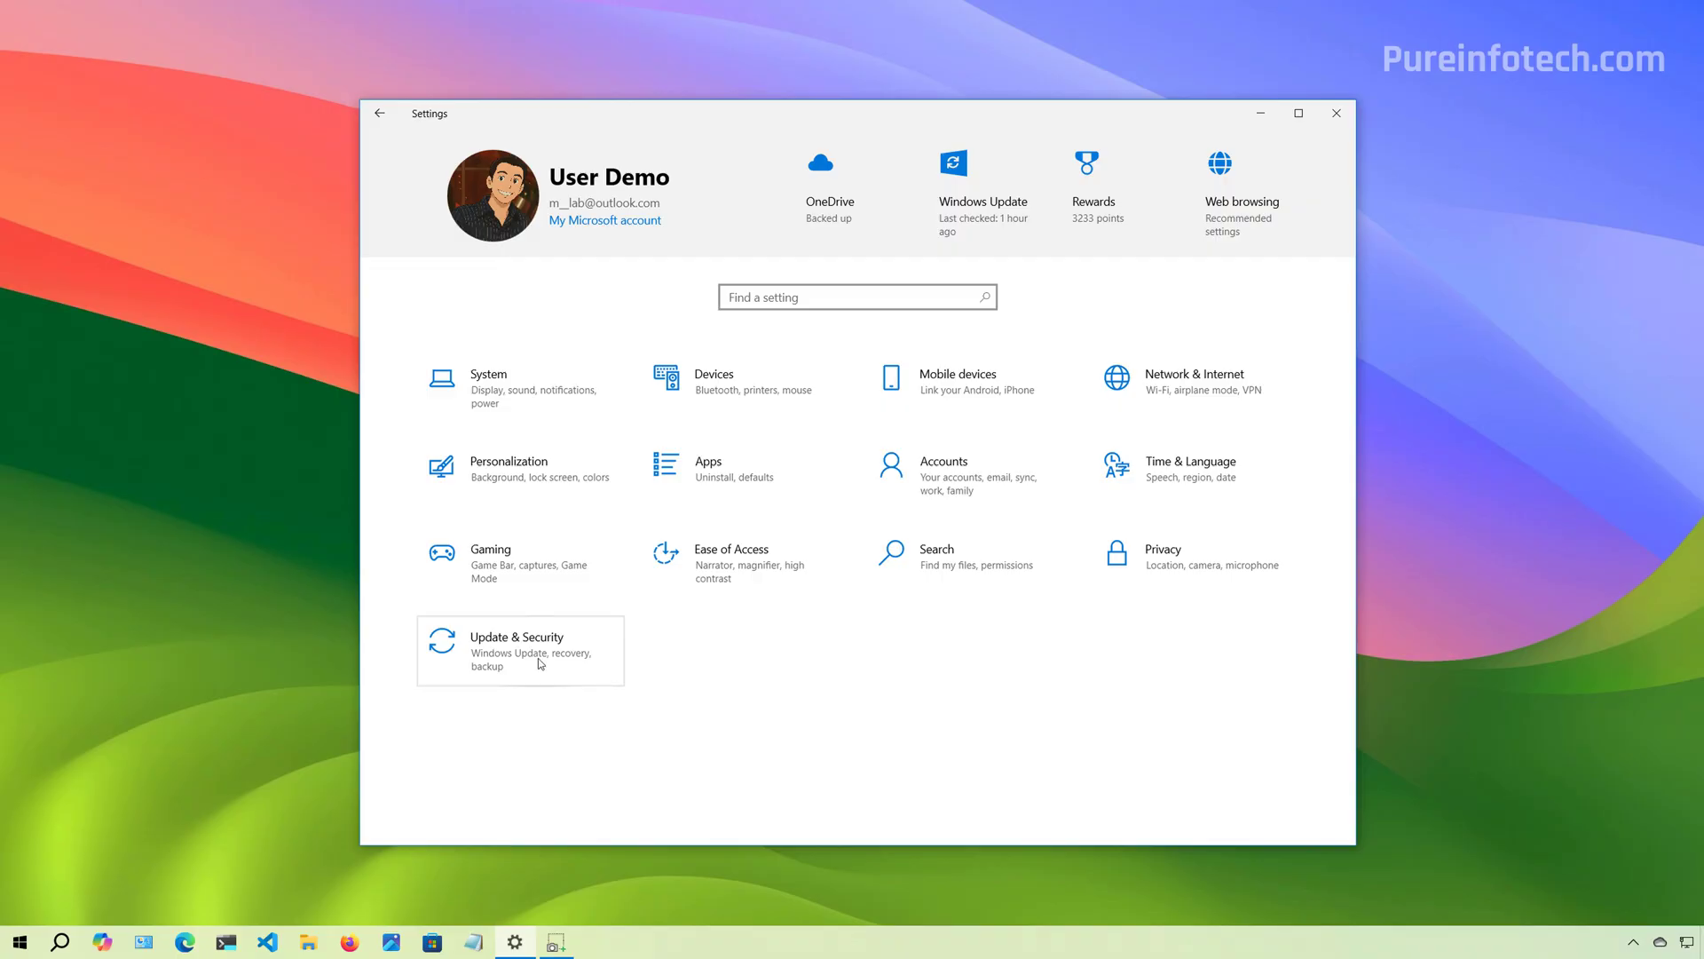
{"action": "left_click", "coordinate": [519, 649]}
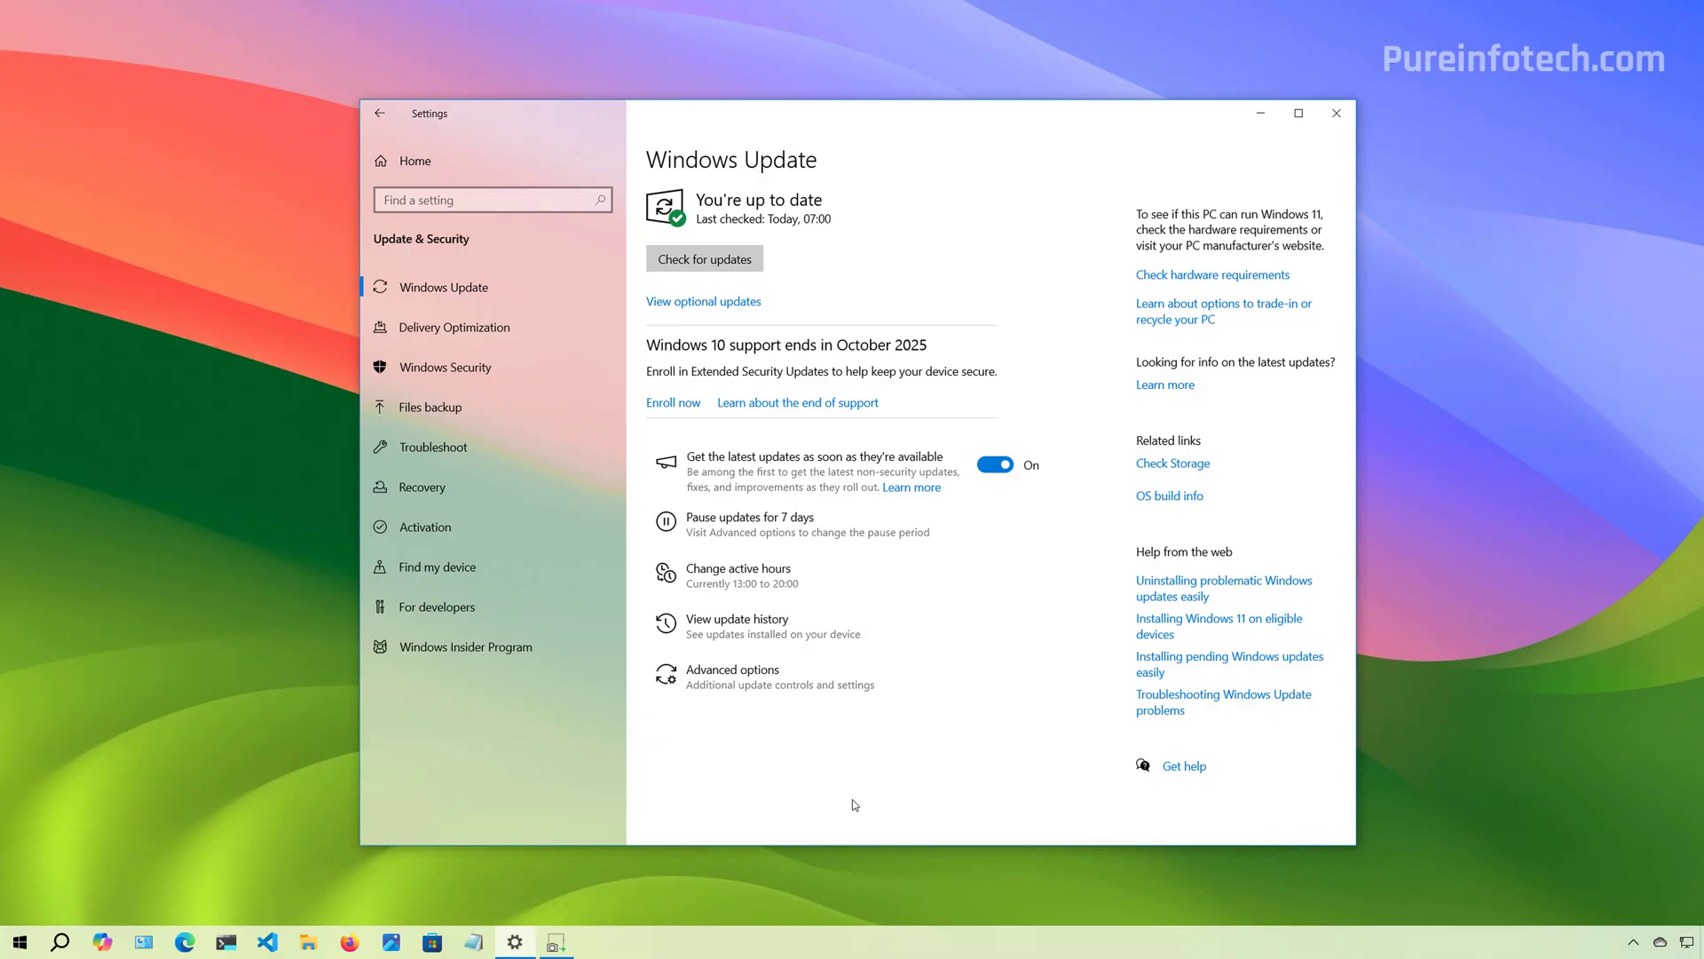
{"action": "mouse_move", "coordinate": [1049, 258]}
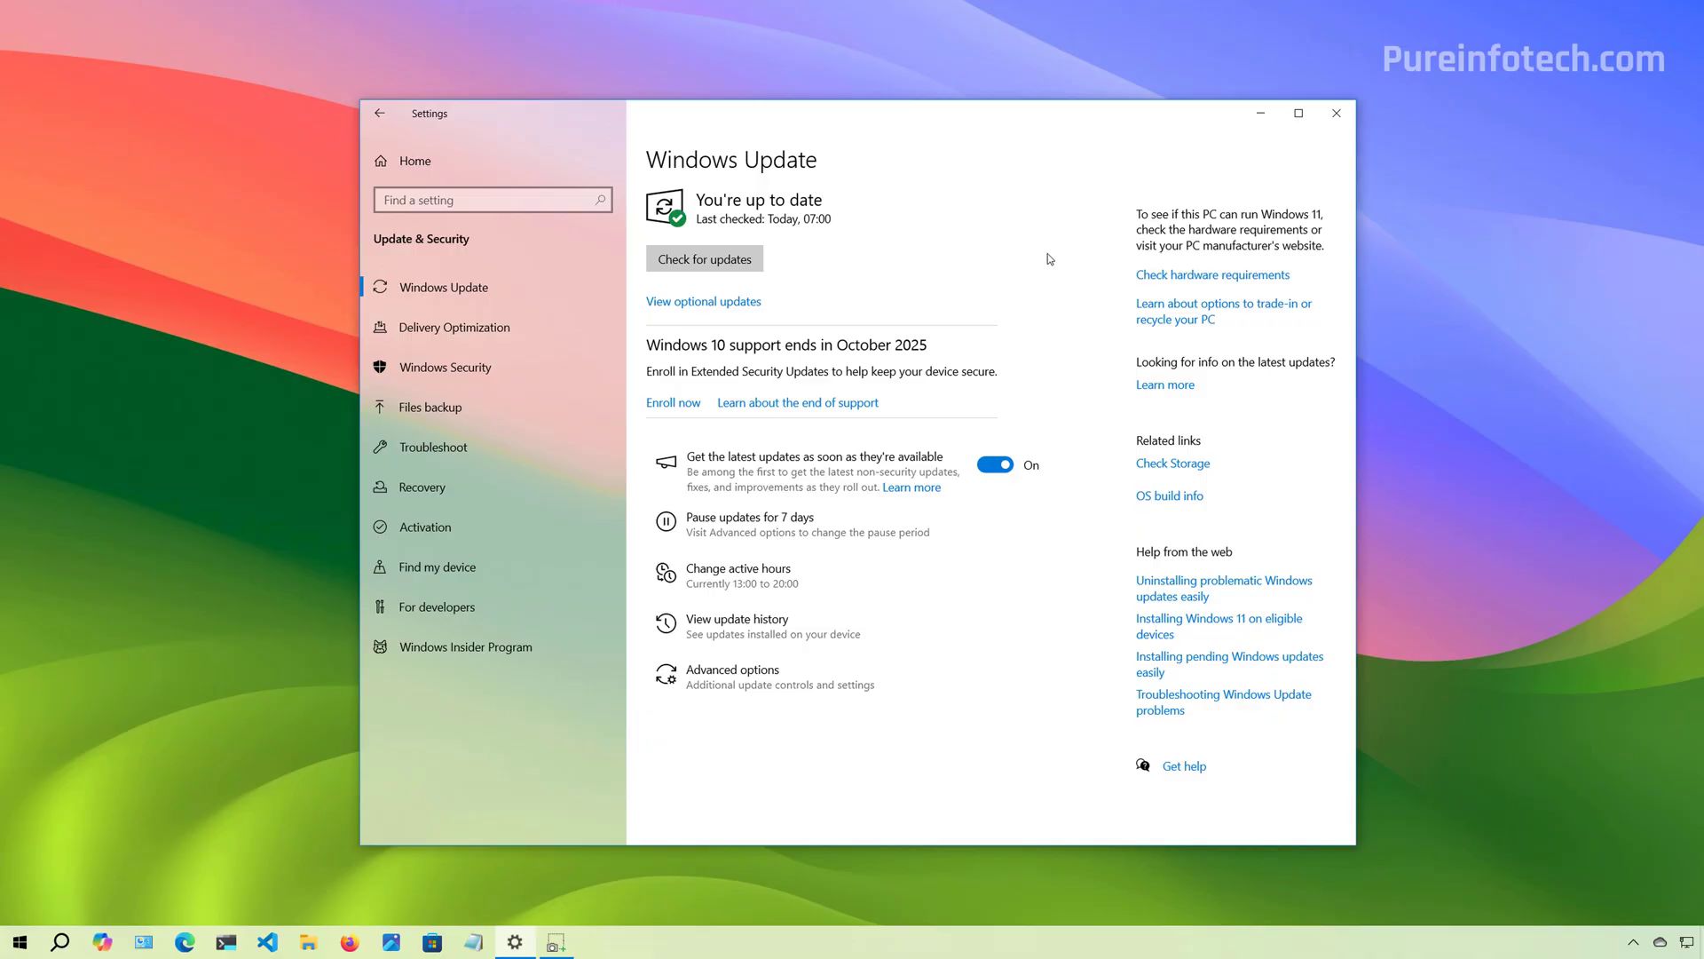
{"action": "mouse_move", "coordinate": [623, 408]}
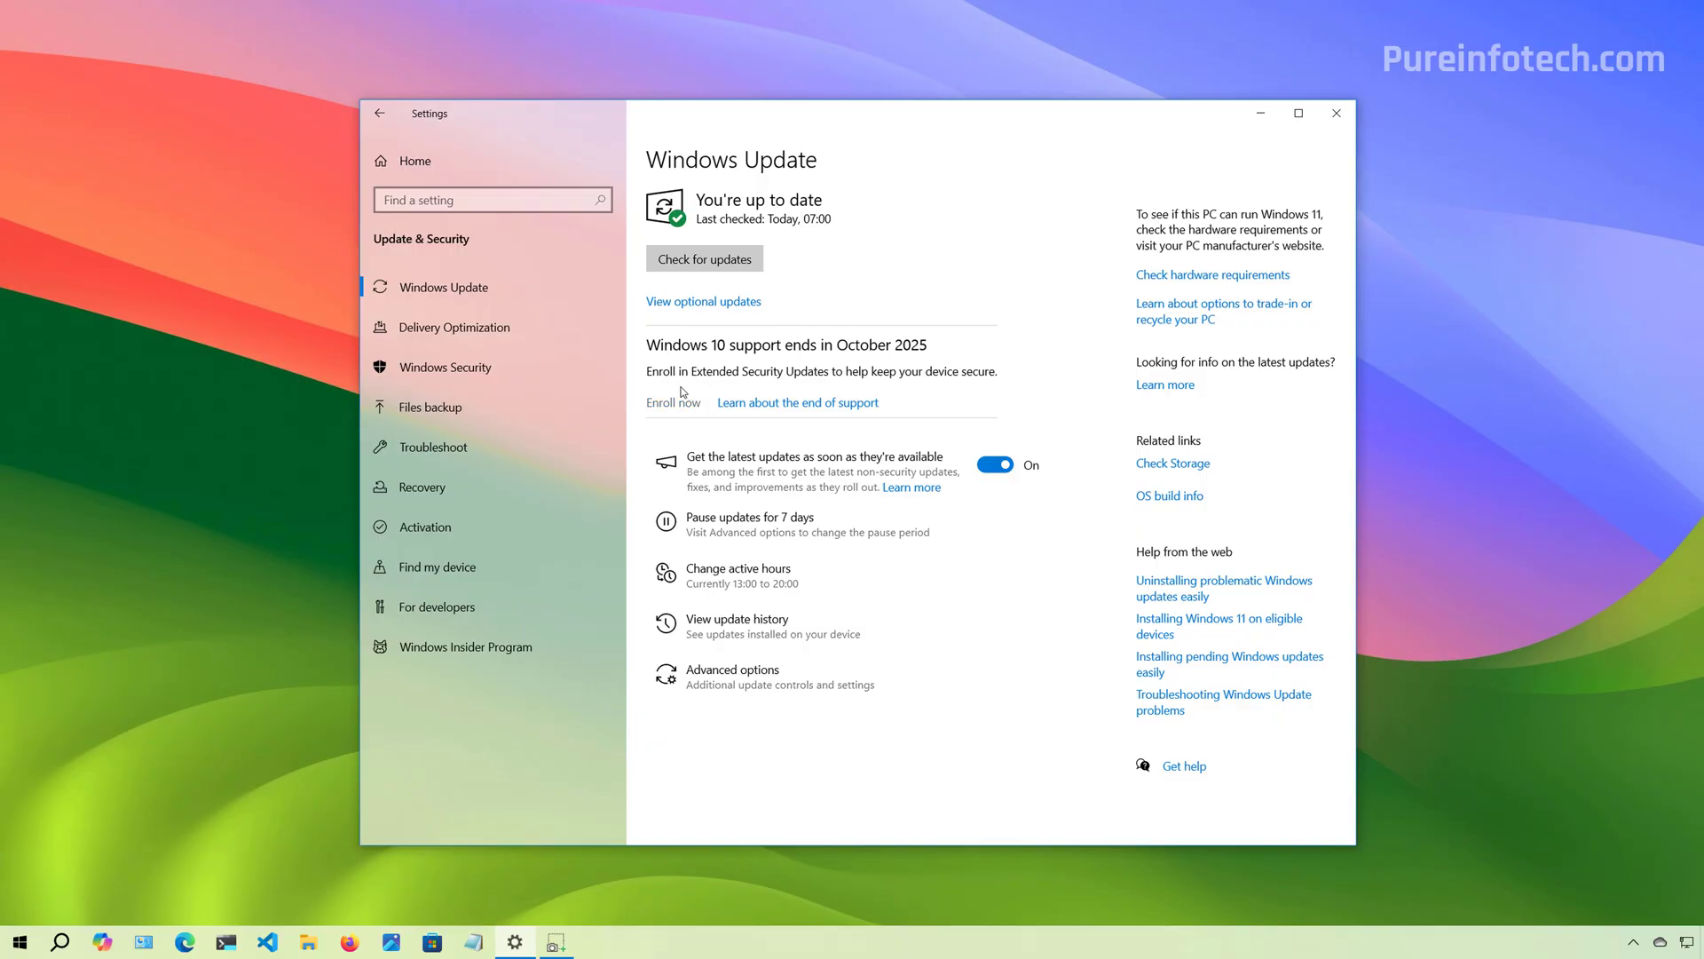
{"action": "mouse_move", "coordinate": [1144, 340]}
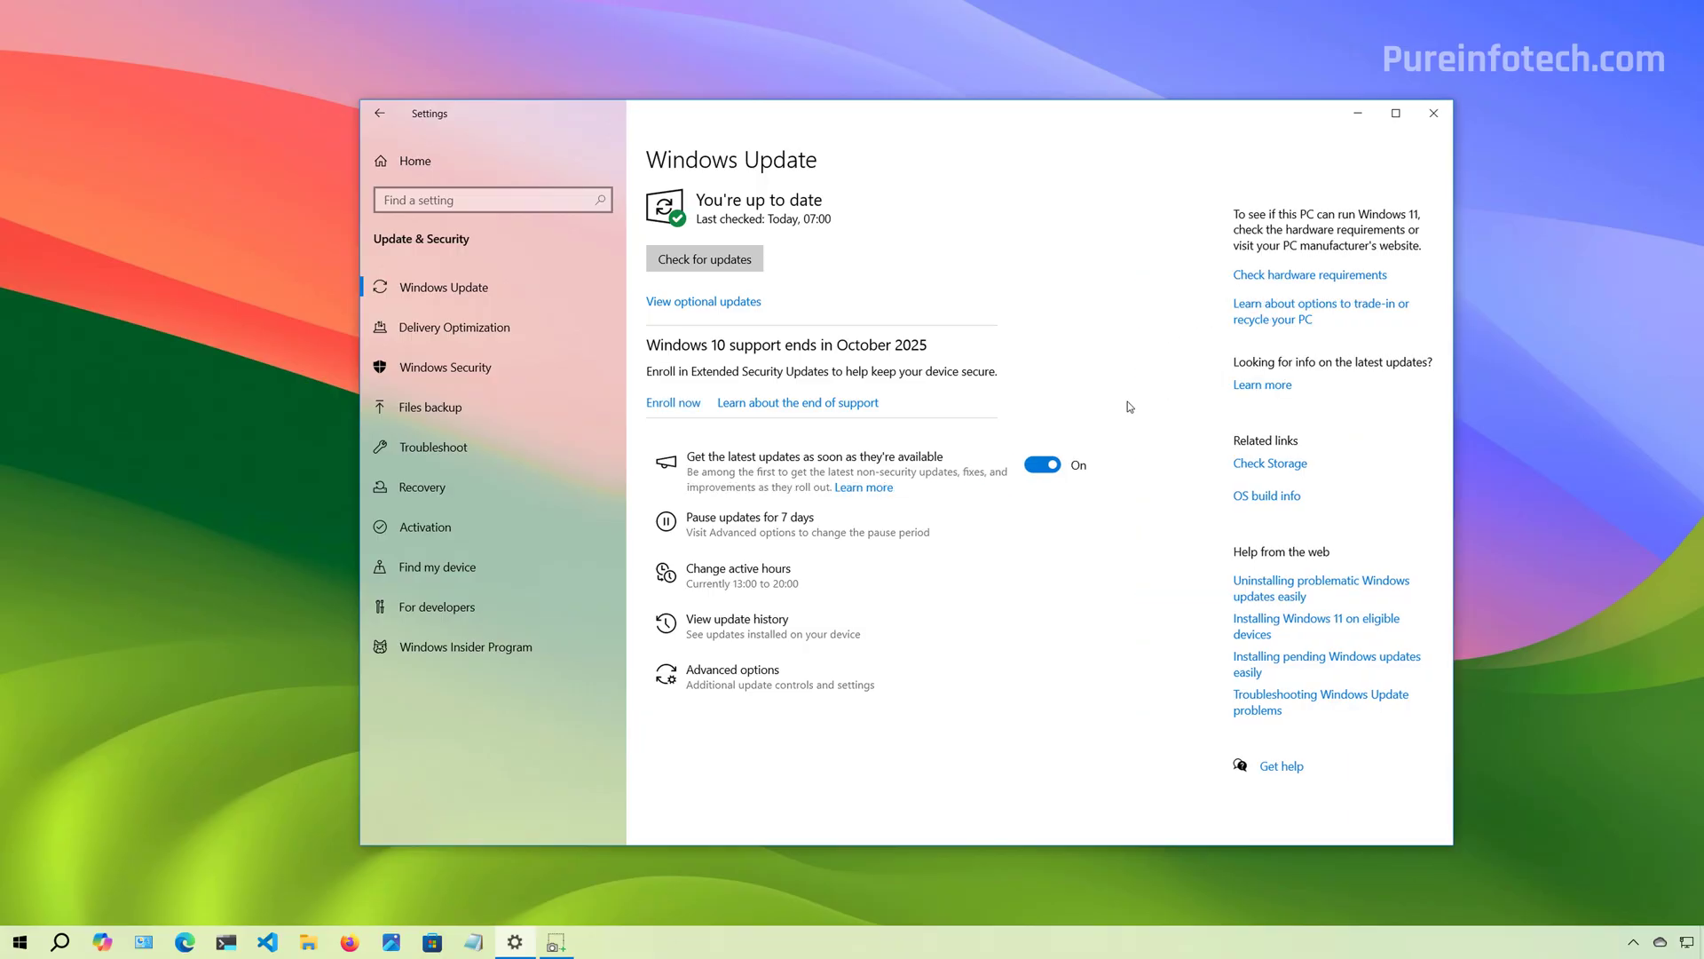
{"action": "mouse_move", "coordinate": [671, 405]}
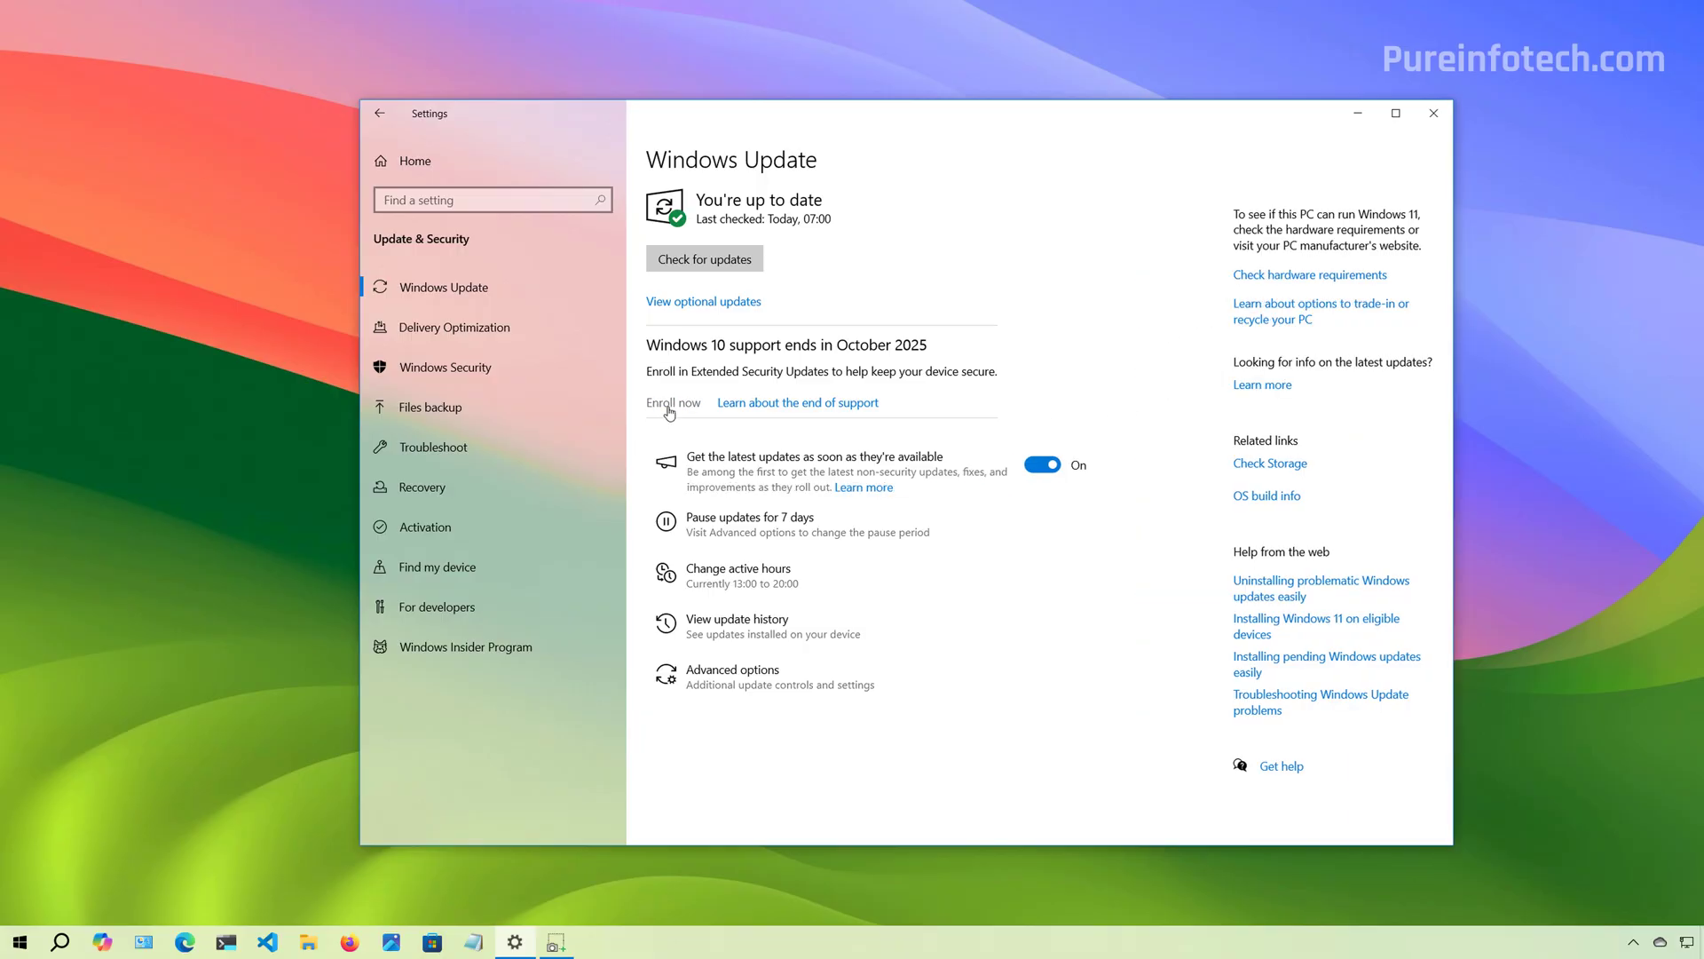
Start Extended Security Updates enrollment and continue past the end-of-support introduction
{"action": "left_click", "coordinate": [672, 402]}
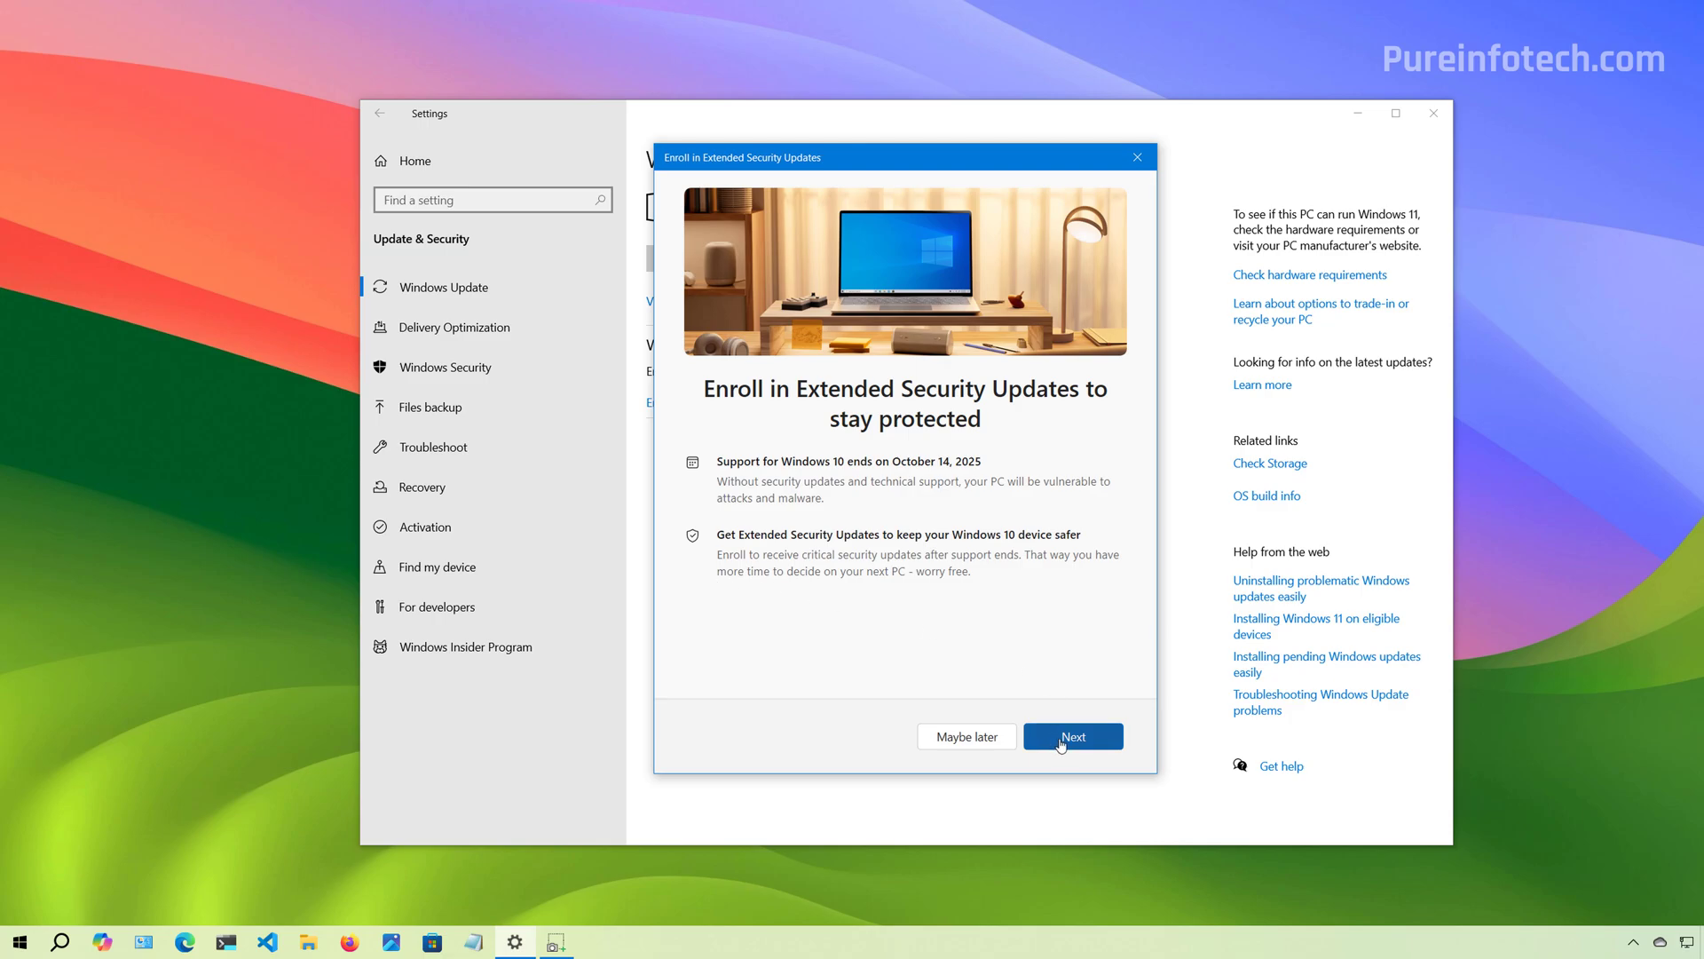
{"action": "left_click", "coordinate": [1071, 735]}
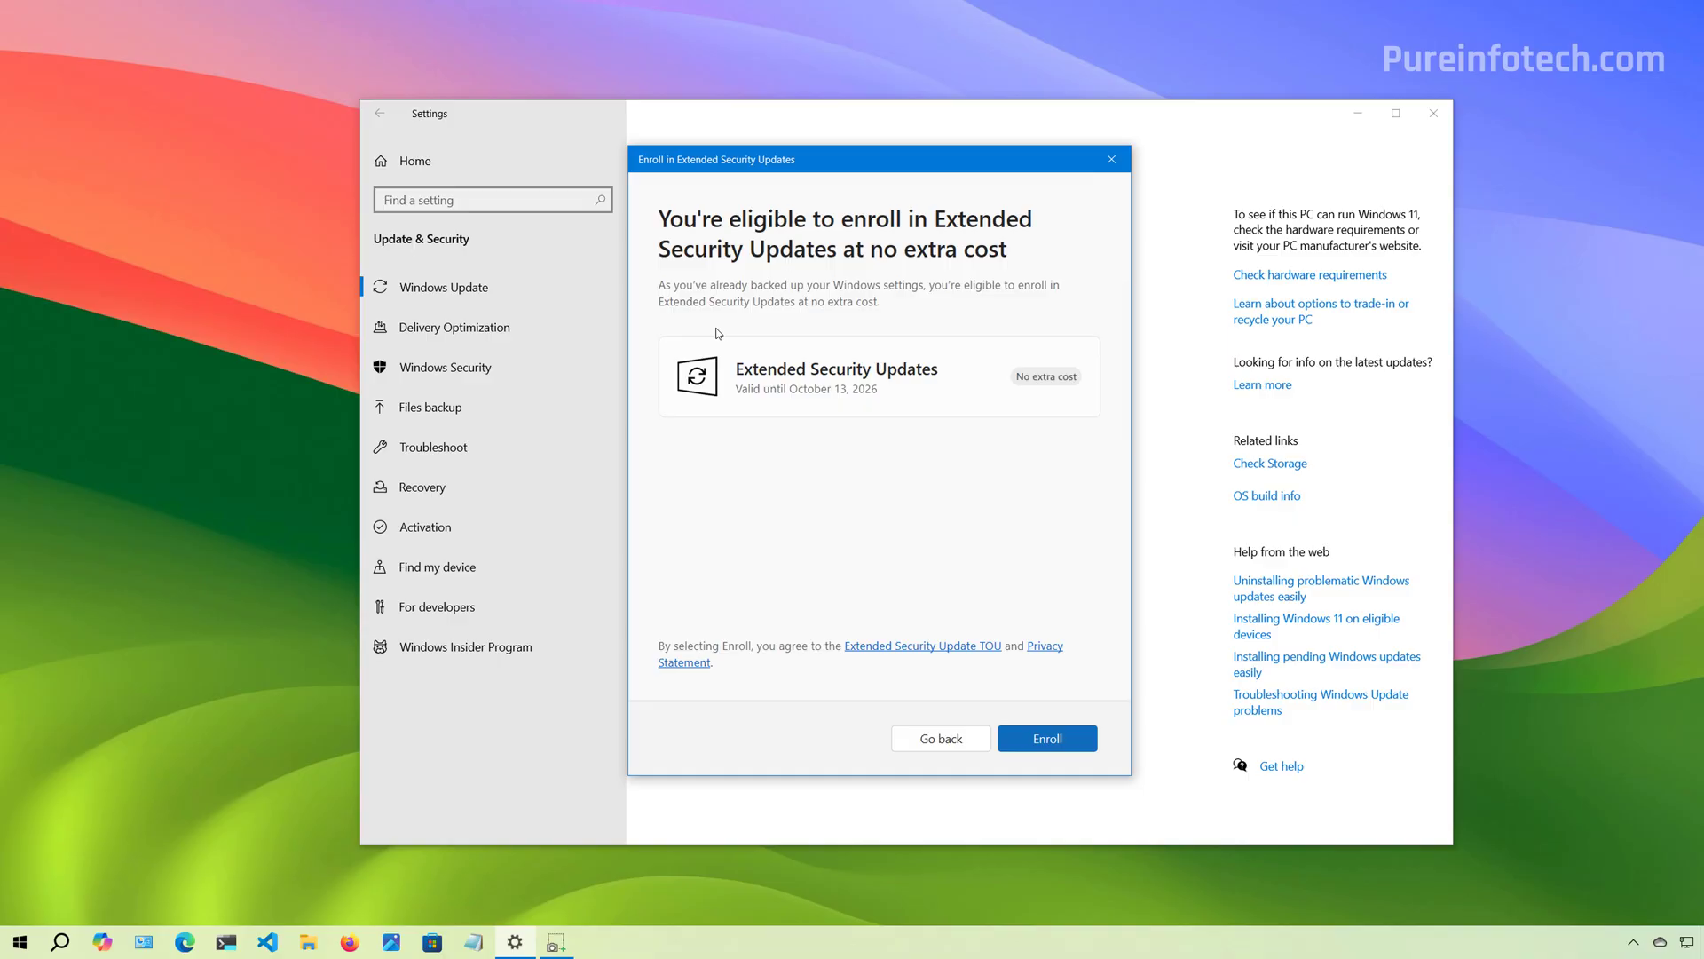
Check the 3,233 Rewards points balance, then view the alternative enrollment options
{"action": "left_click", "coordinate": [185, 941]}
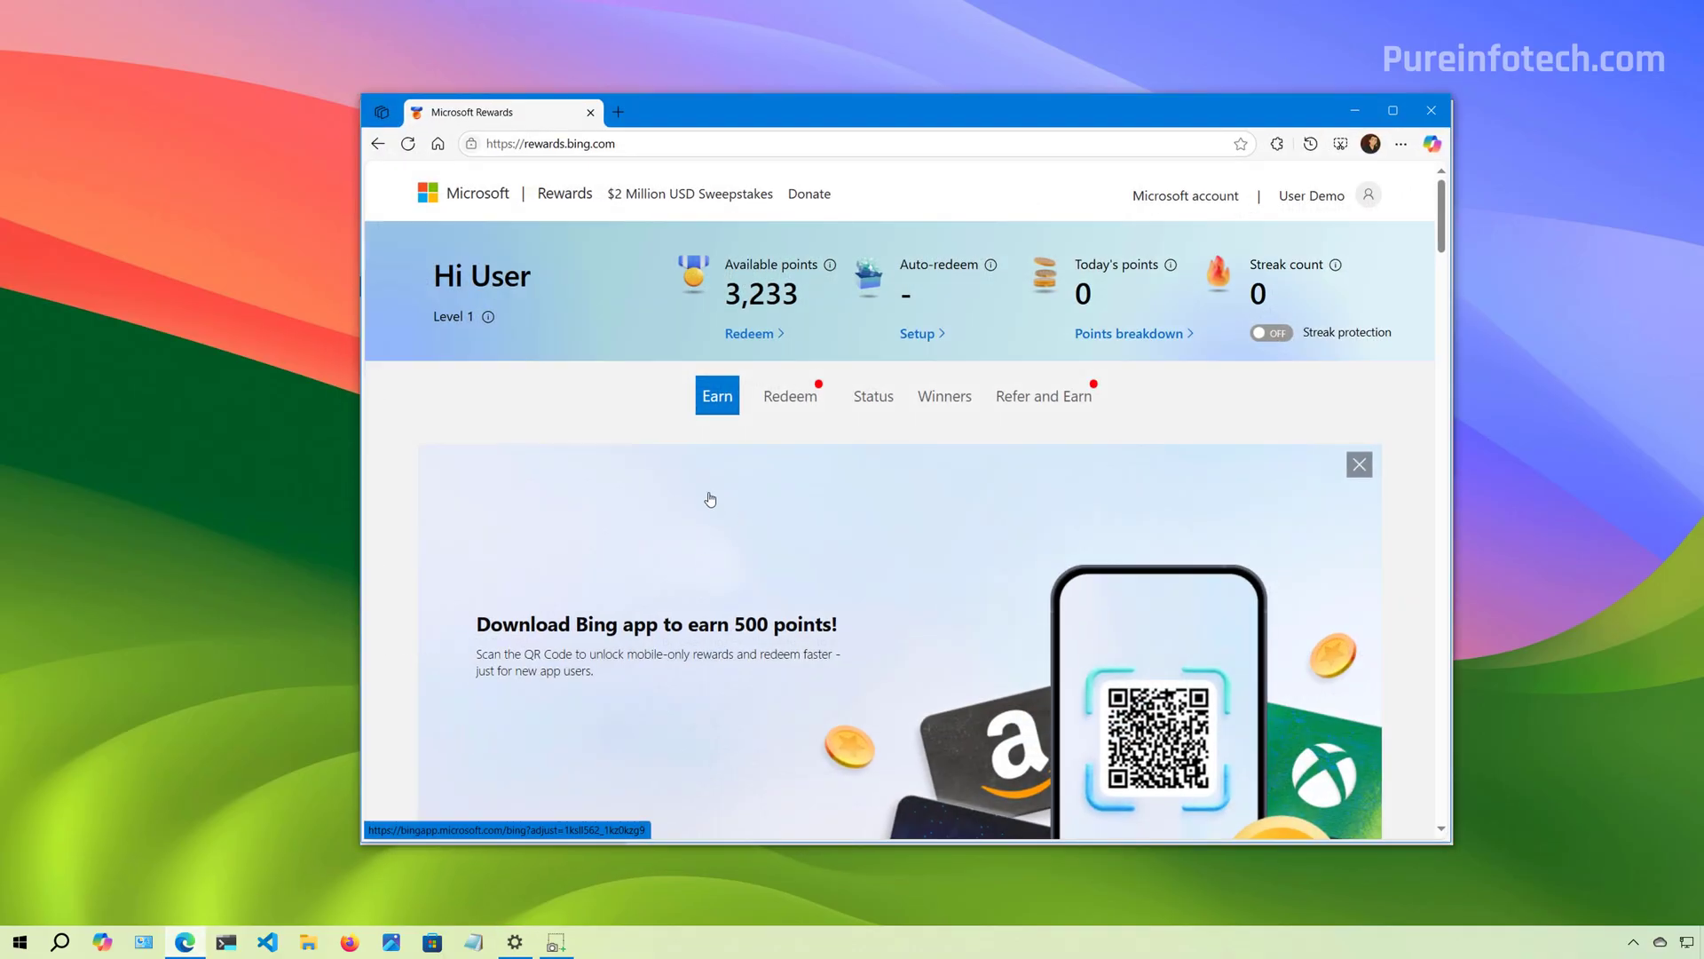
{"action": "mouse_move", "coordinate": [649, 430]}
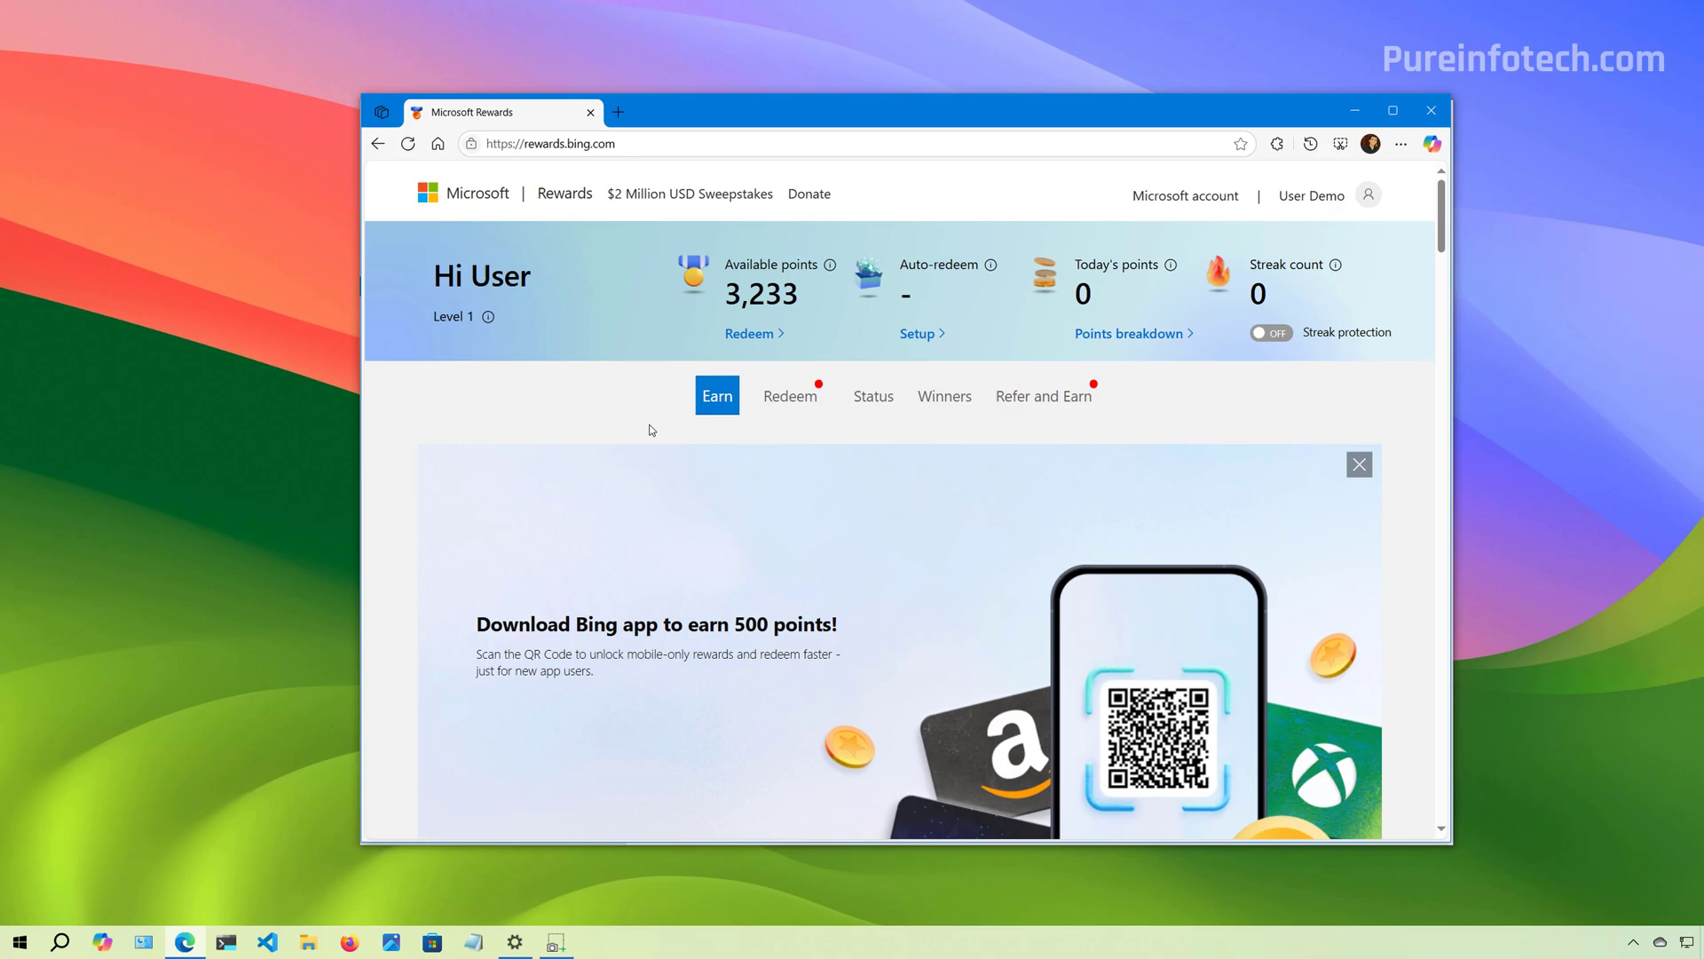
{"action": "mouse_move", "coordinate": [753, 316]}
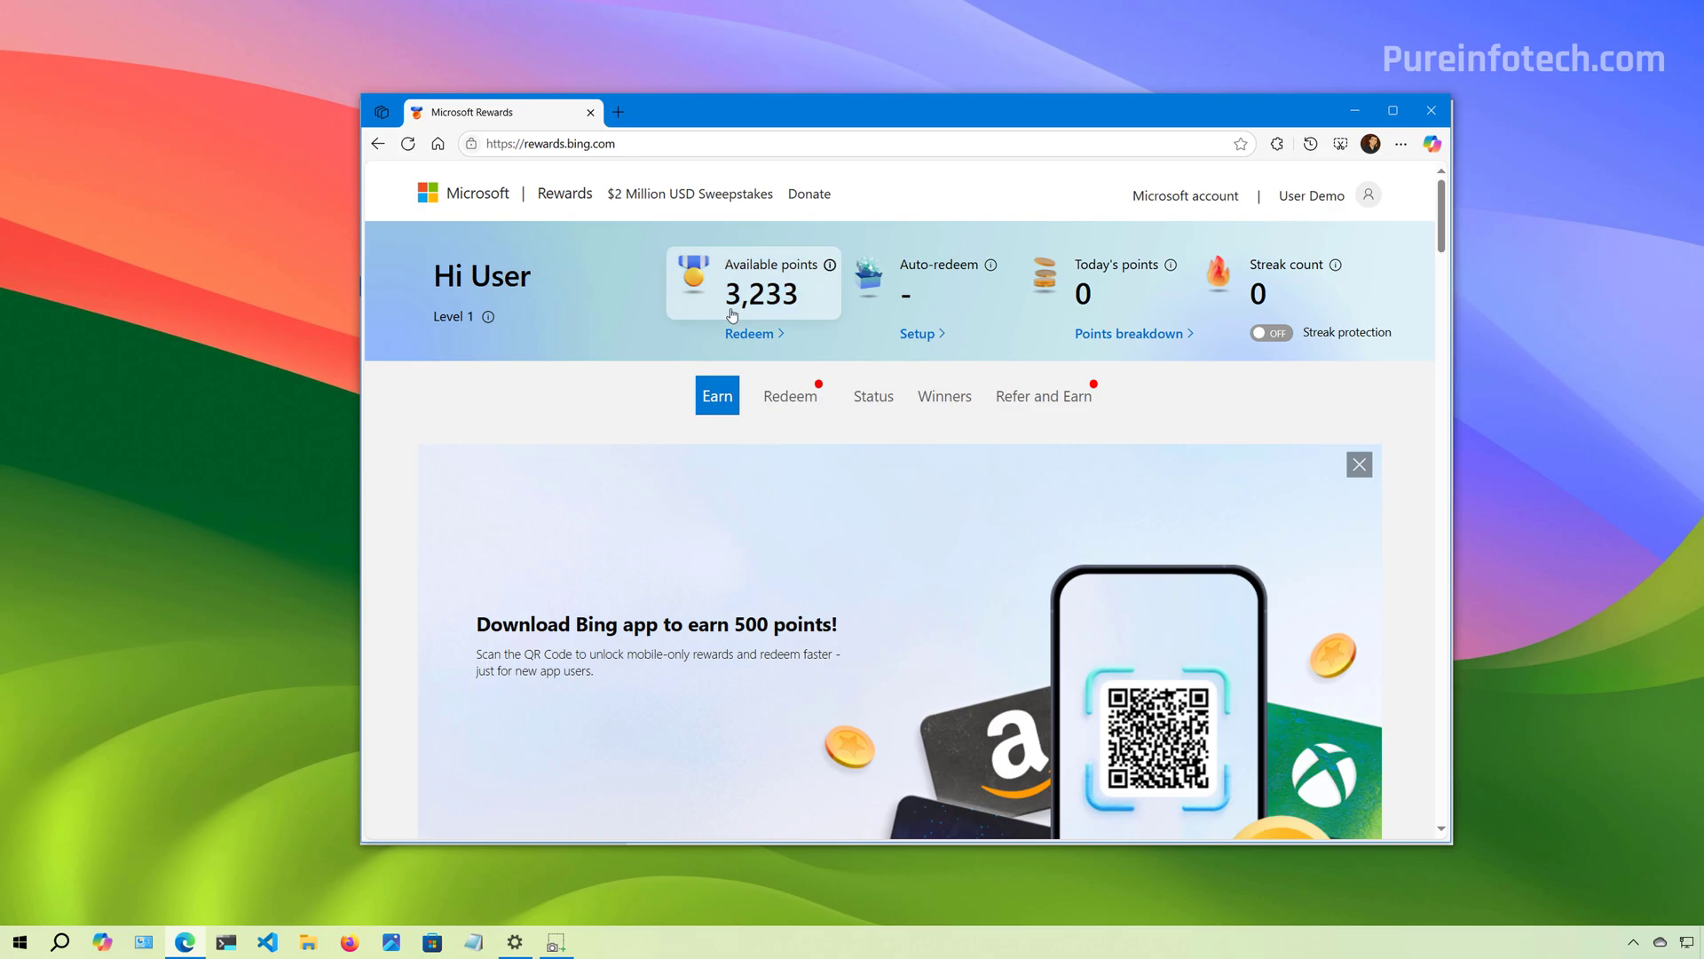
{"action": "mouse_move", "coordinate": [764, 300]}
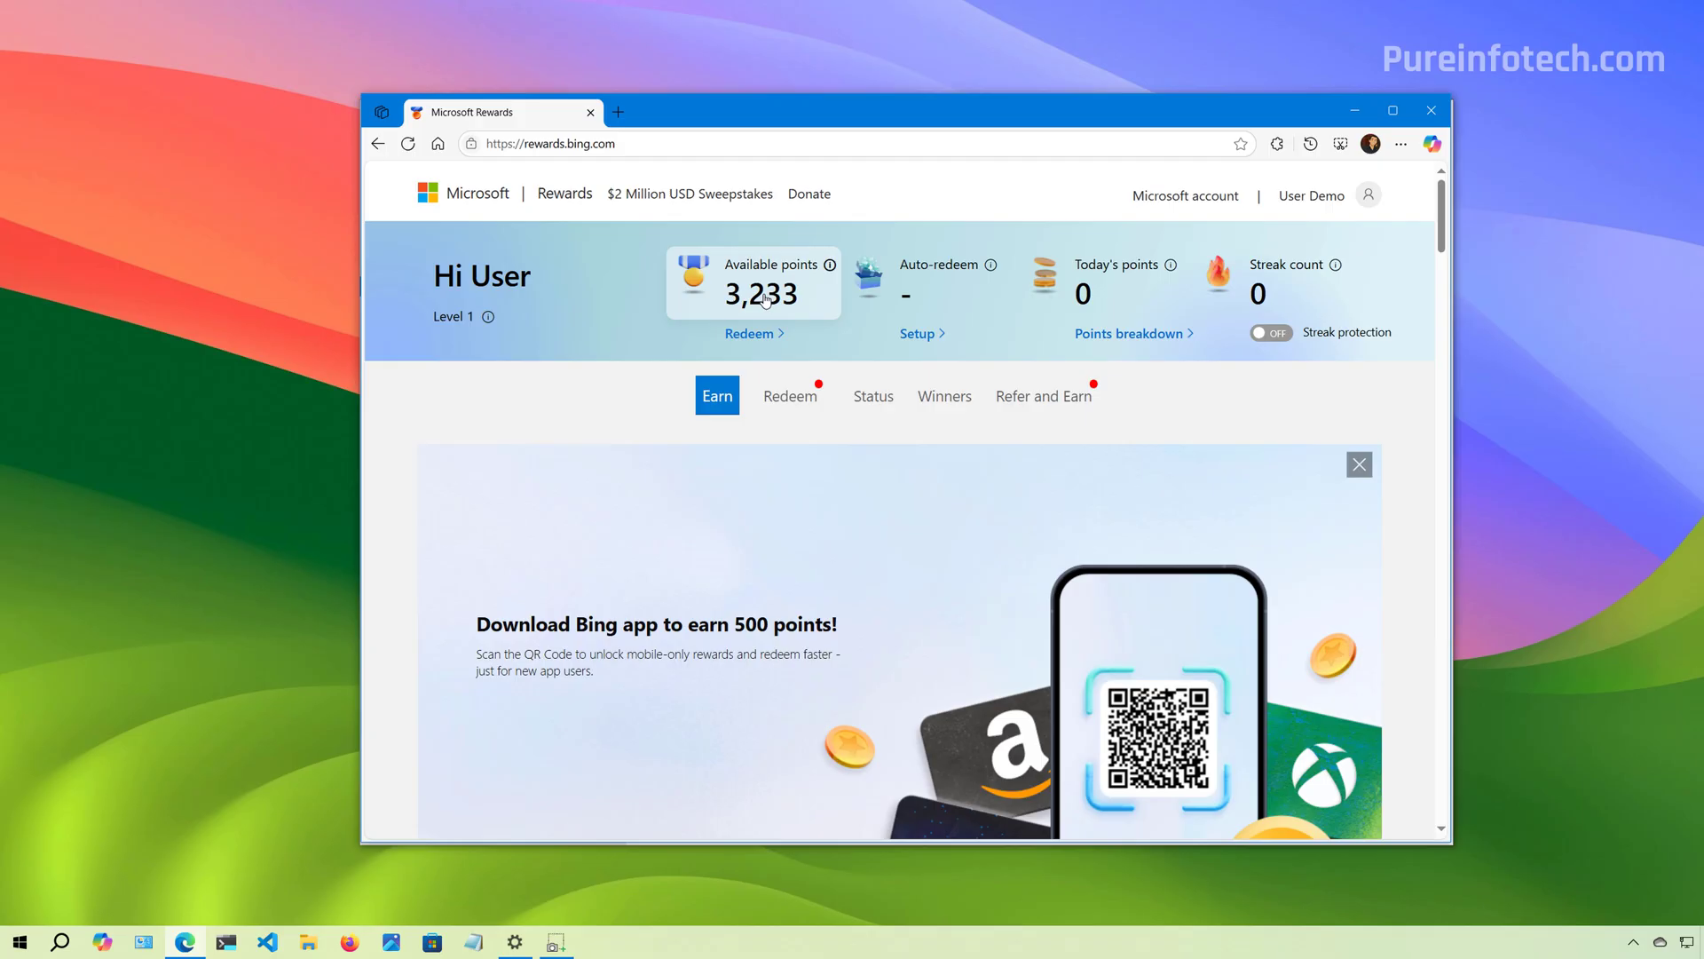
{"action": "mouse_move", "coordinate": [594, 430]}
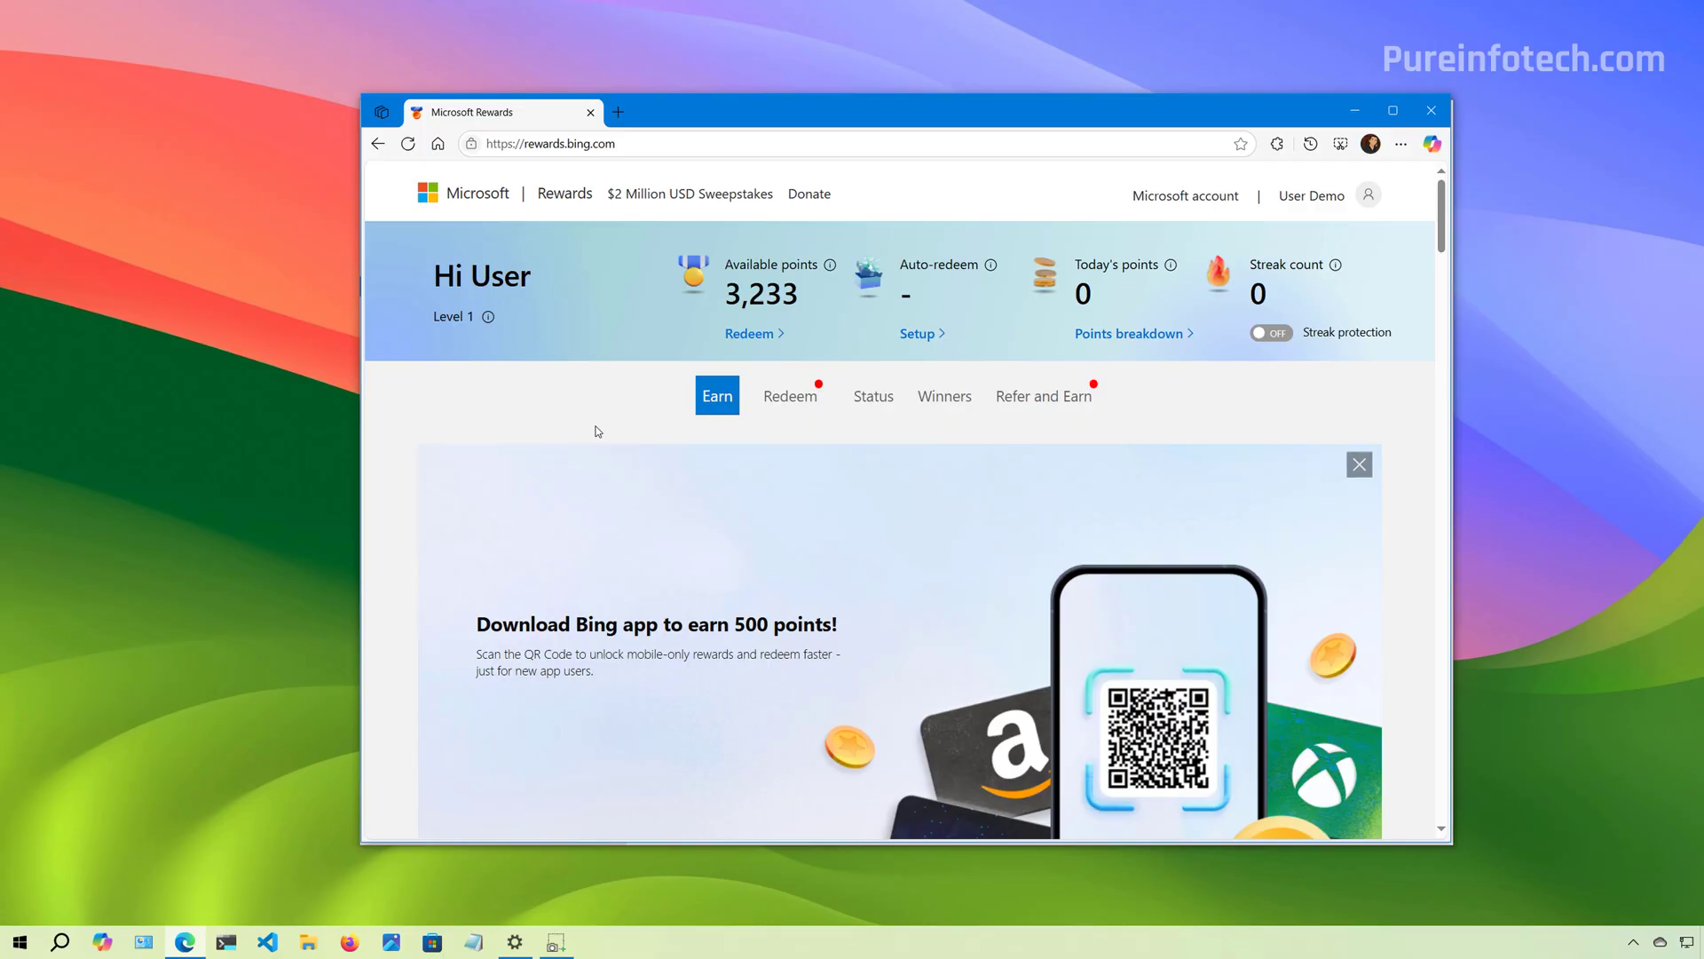
{"action": "mouse_move", "coordinate": [615, 216]}
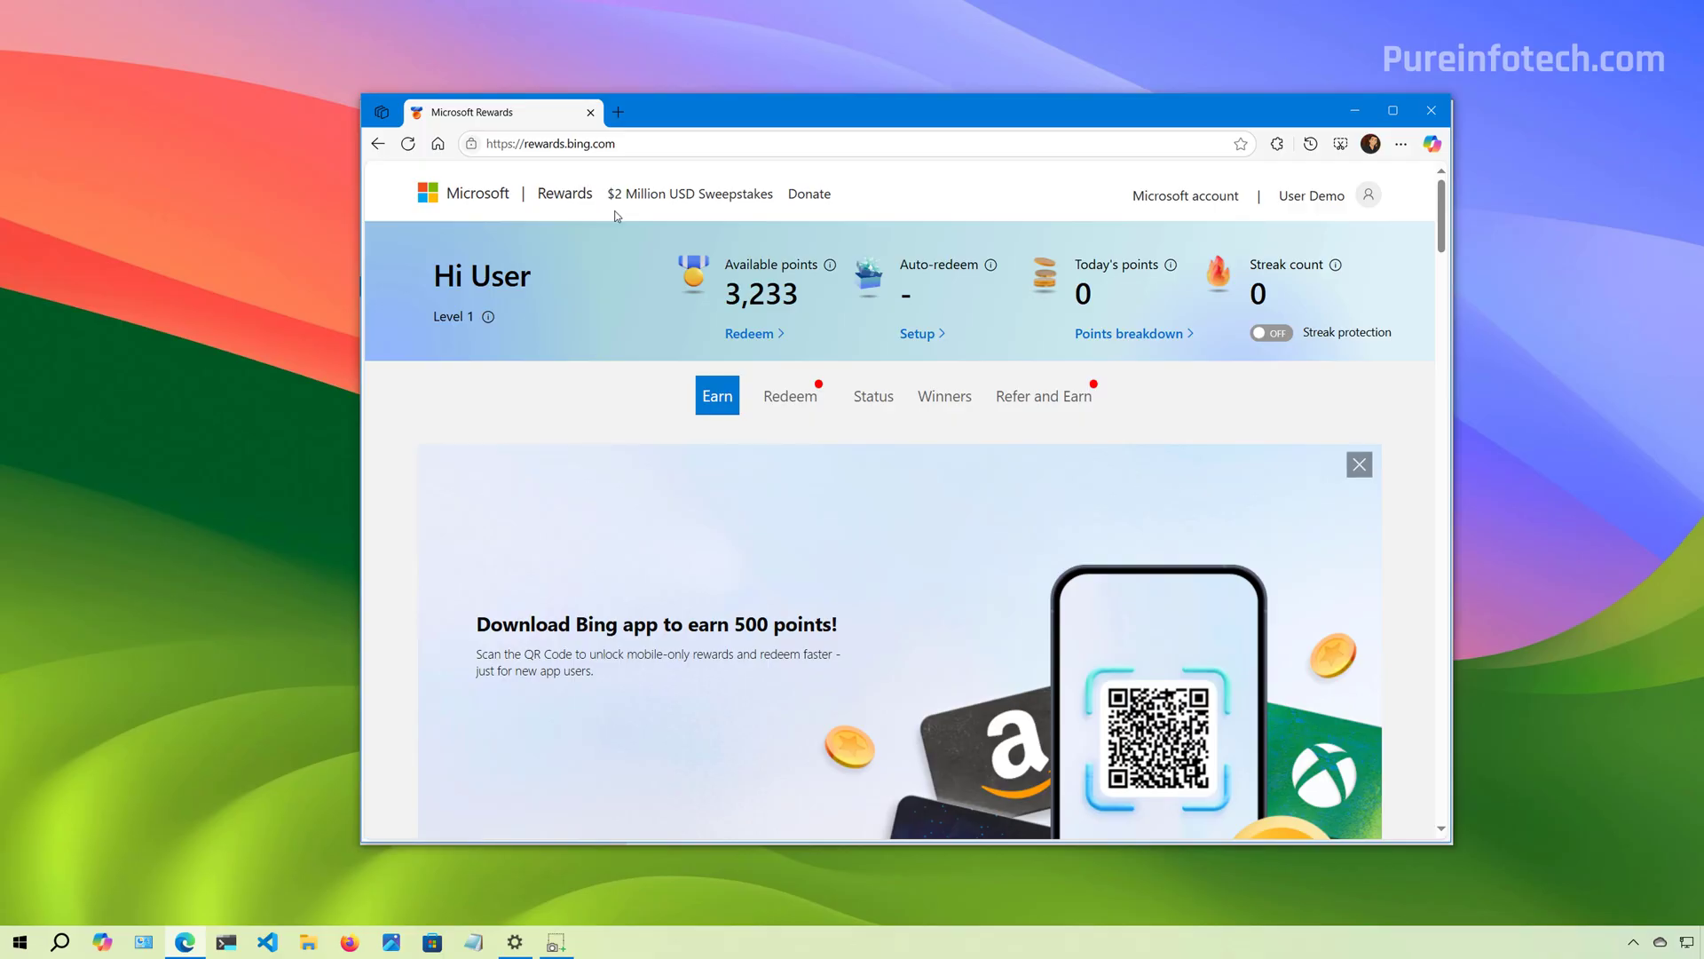
{"action": "scroll", "scroll_direction": "down", "scroll_amount": 3}
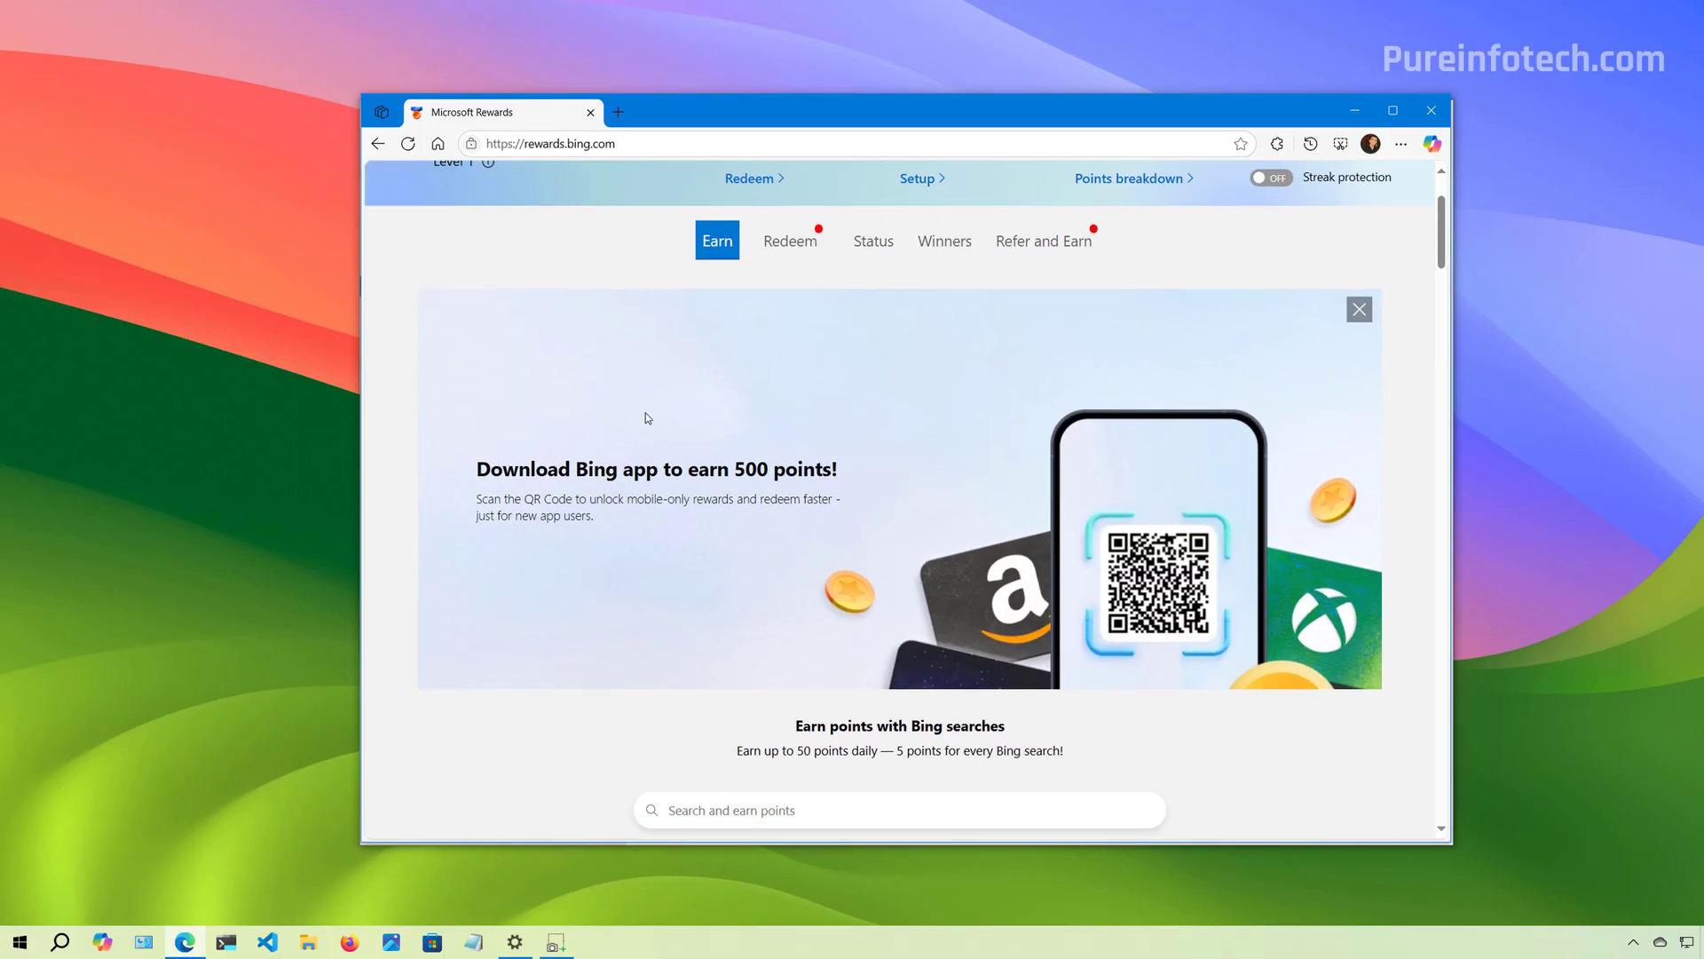
{"action": "scroll", "scroll_direction": "down", "scroll_amount": 3}
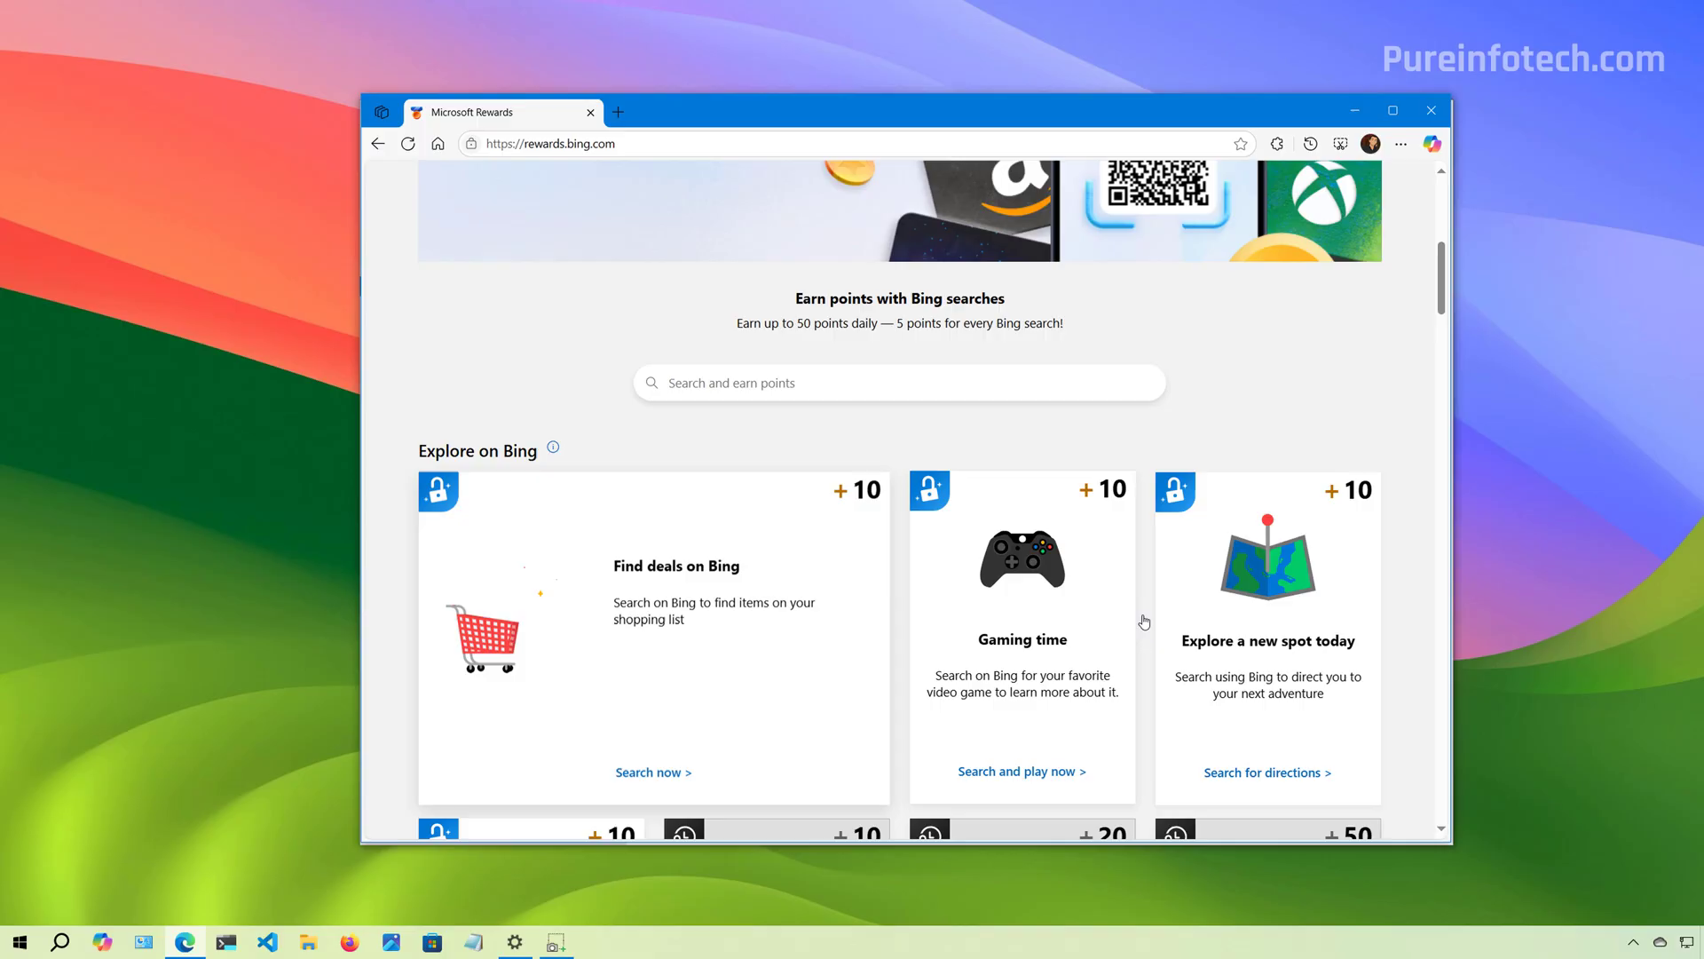
{"action": "mouse_move", "coordinate": [757, 539]}
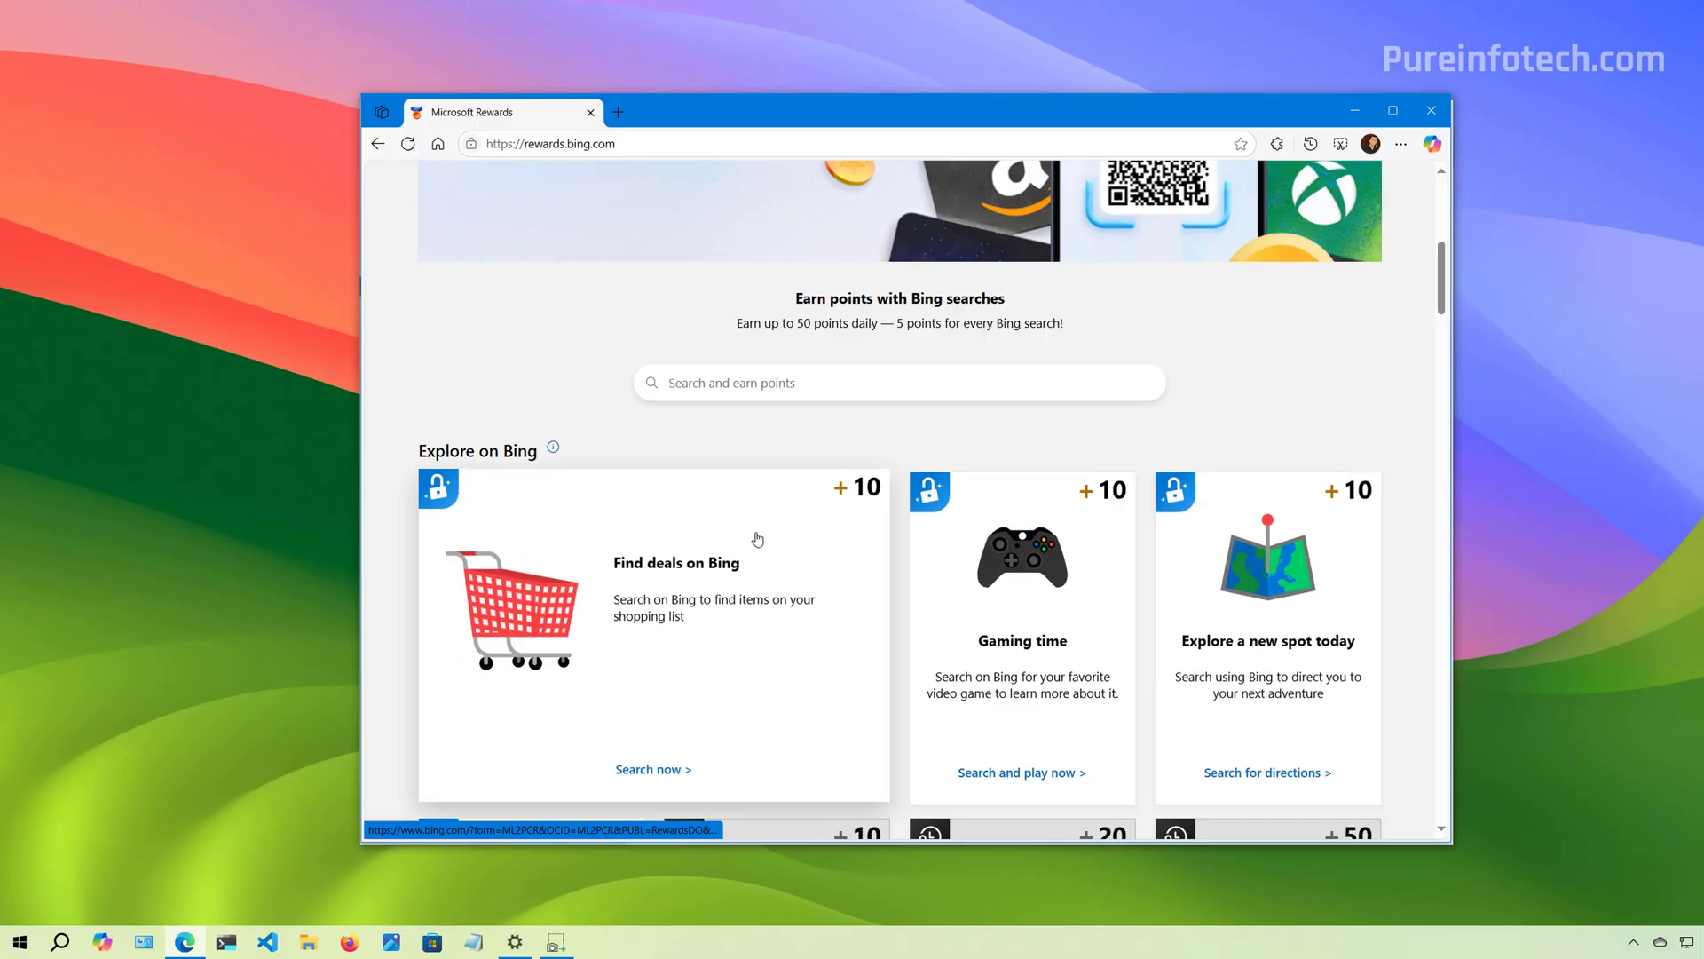
{"action": "scroll", "scroll_direction": "up", "scroll_amount": 3}
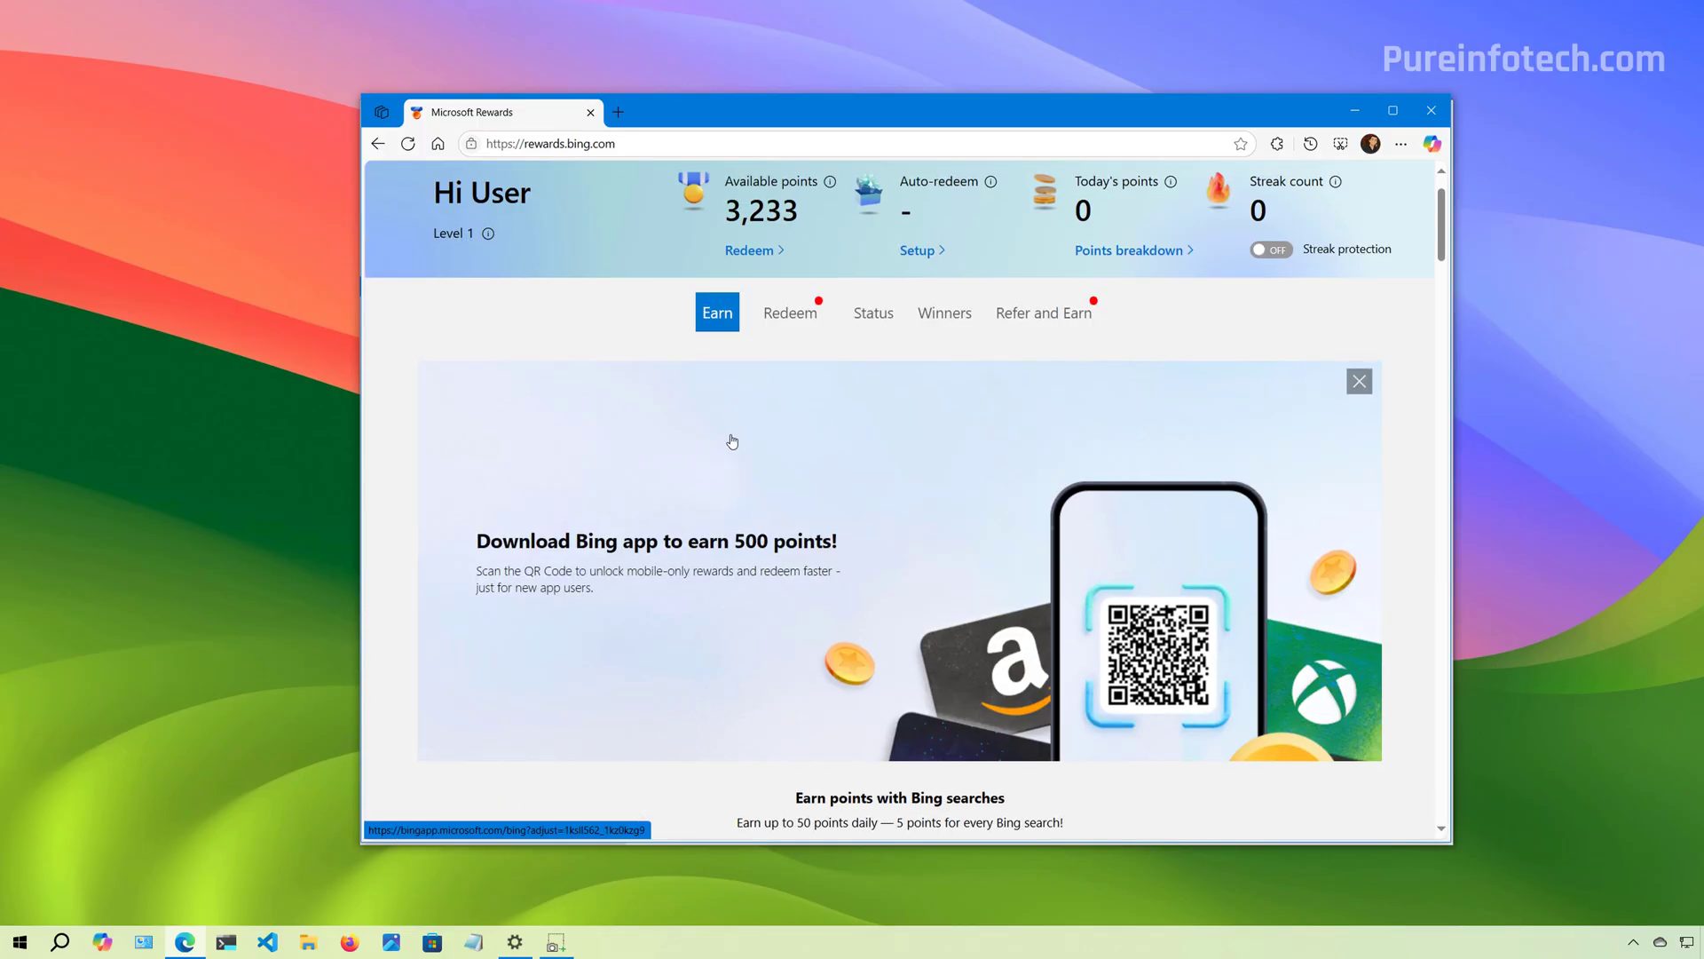
{"action": "mouse_move", "coordinate": [712, 474]}
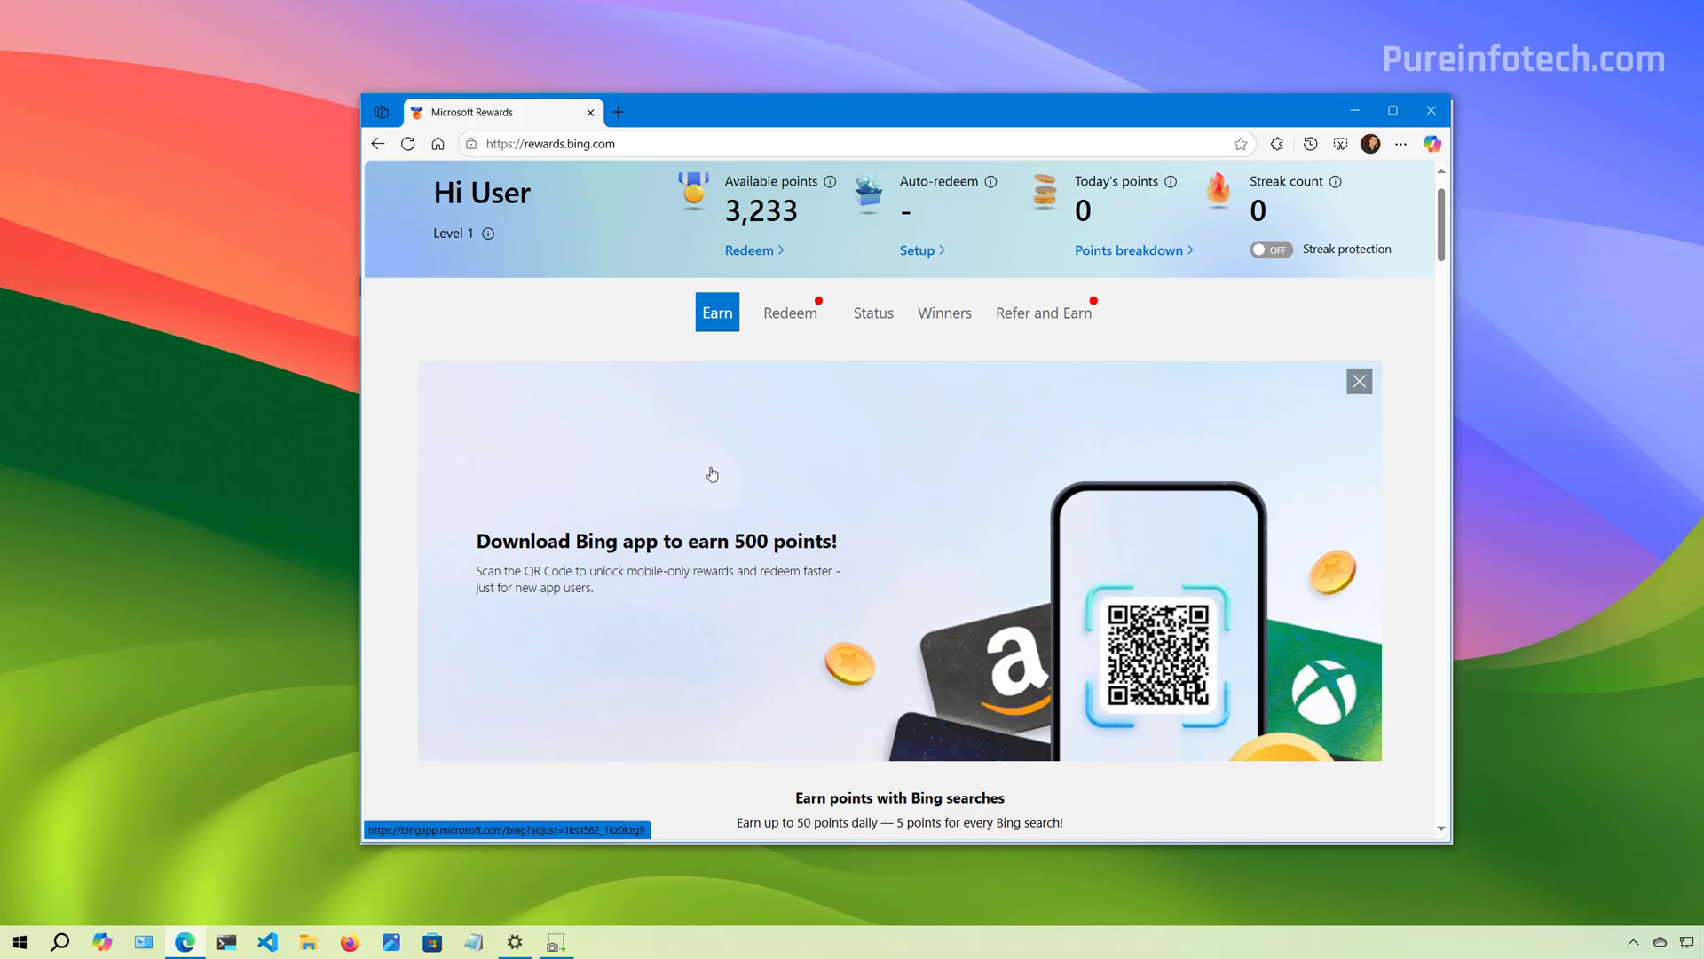
{"action": "mouse_move", "coordinate": [747, 562]}
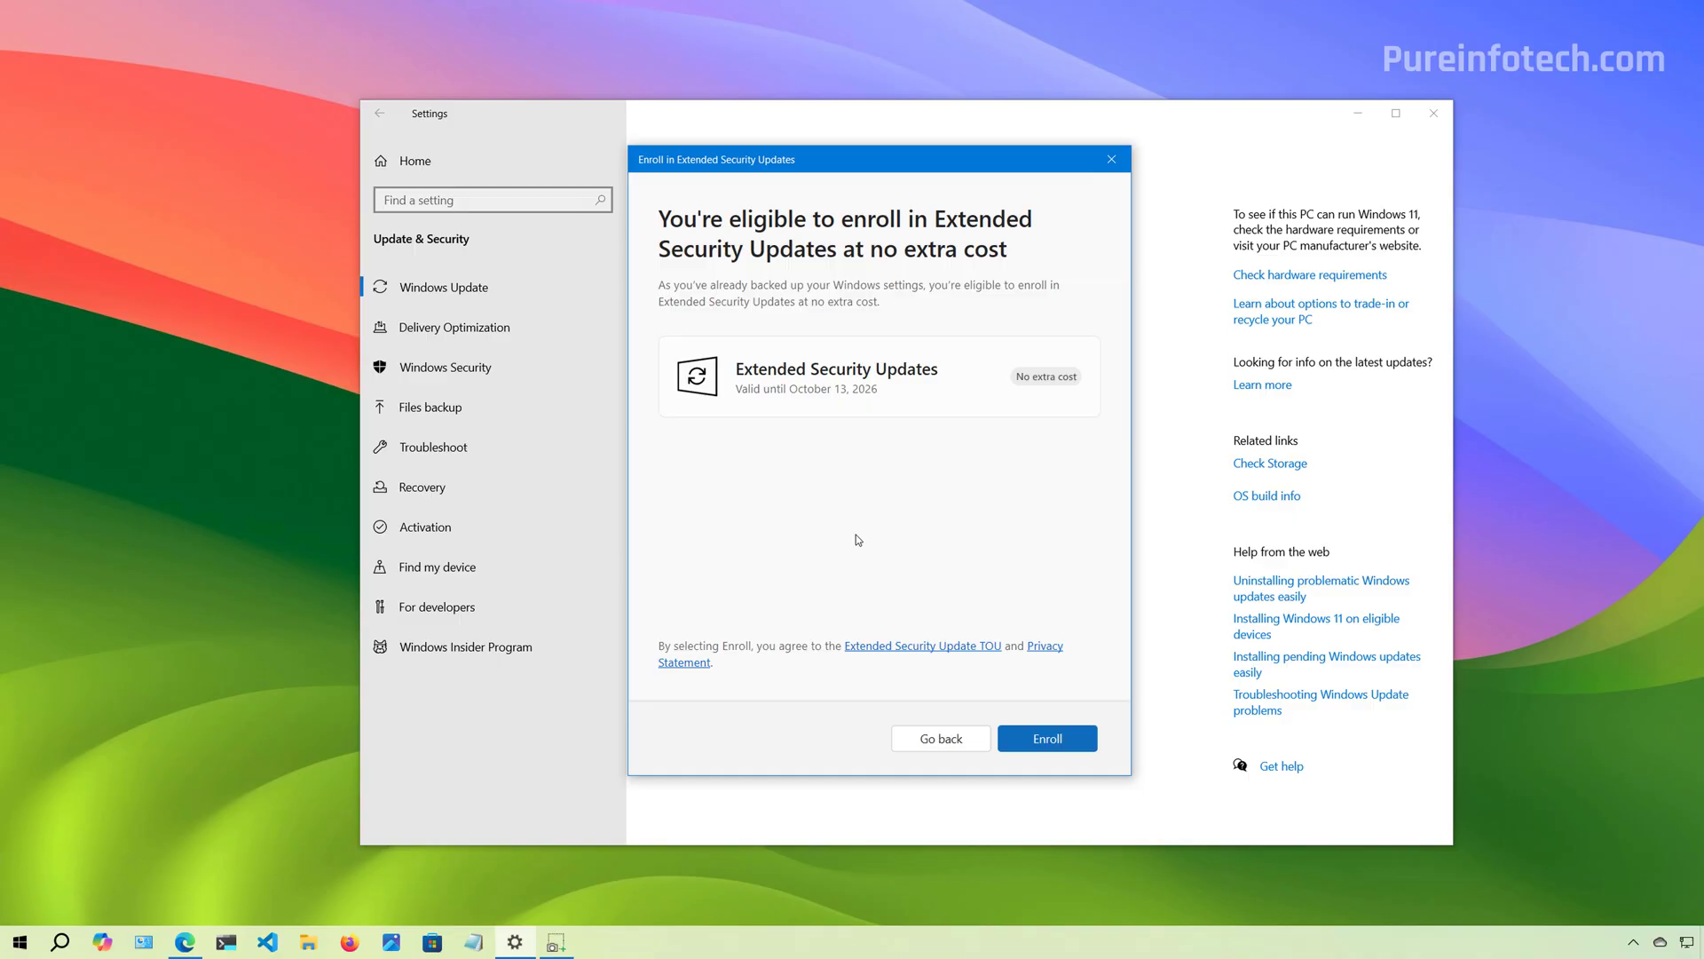
{"action": "left_click", "coordinate": [1046, 738]}
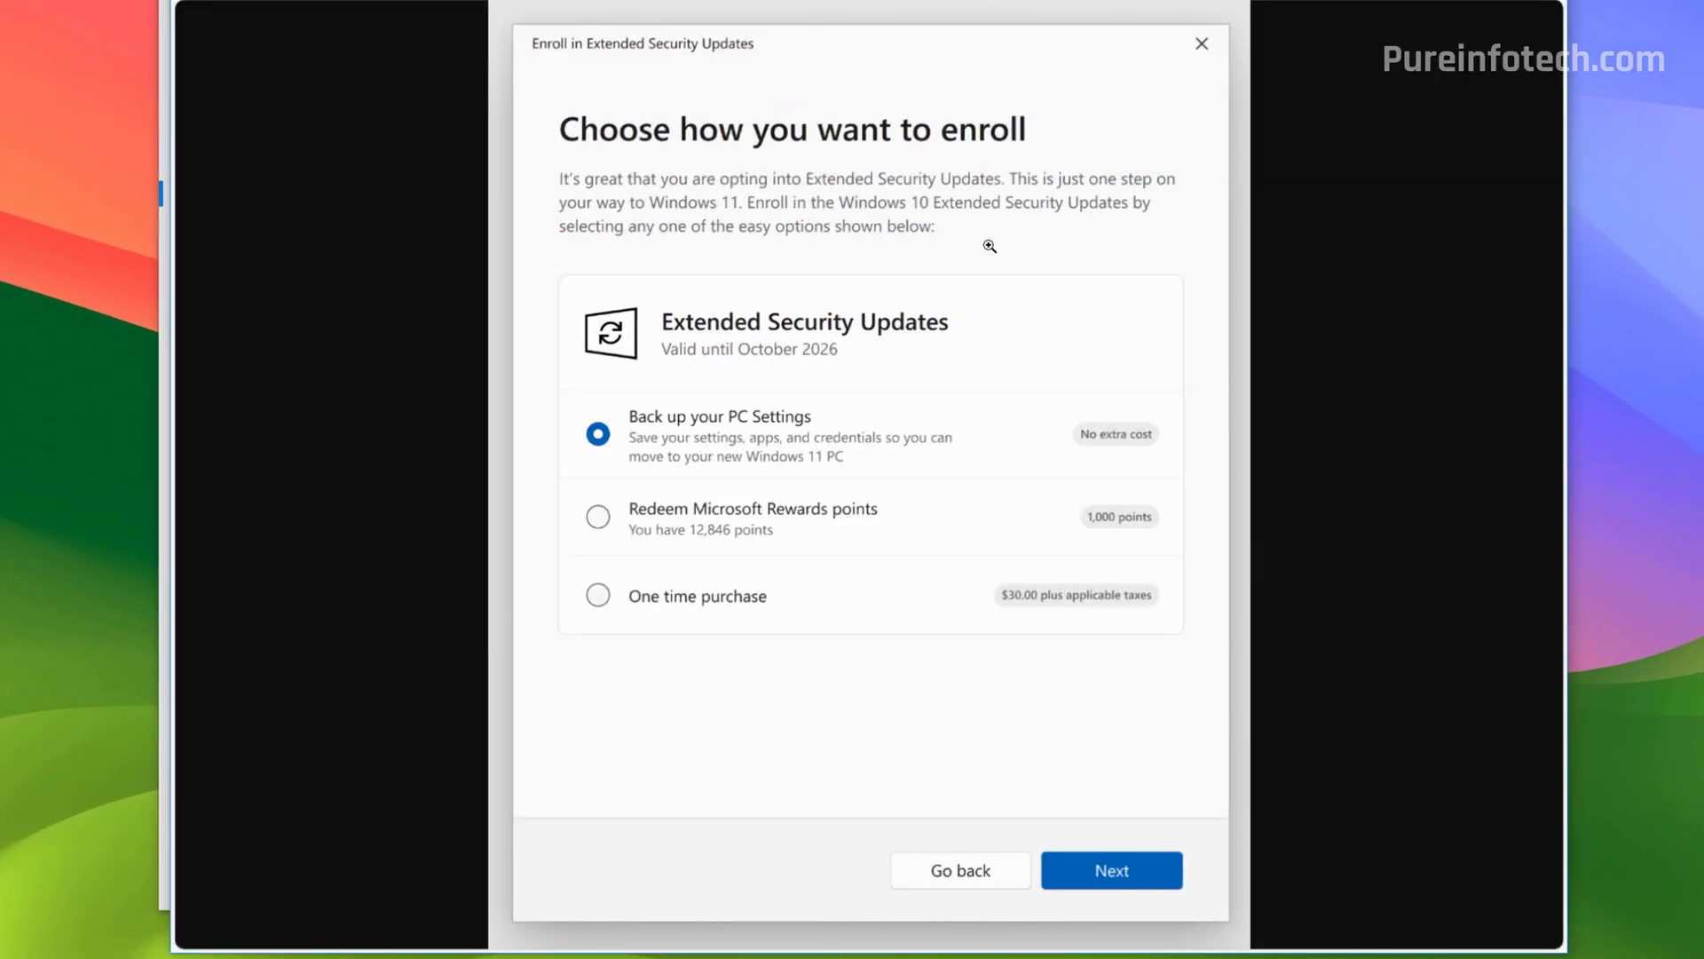
{"action": "mouse_move", "coordinate": [842, 323]}
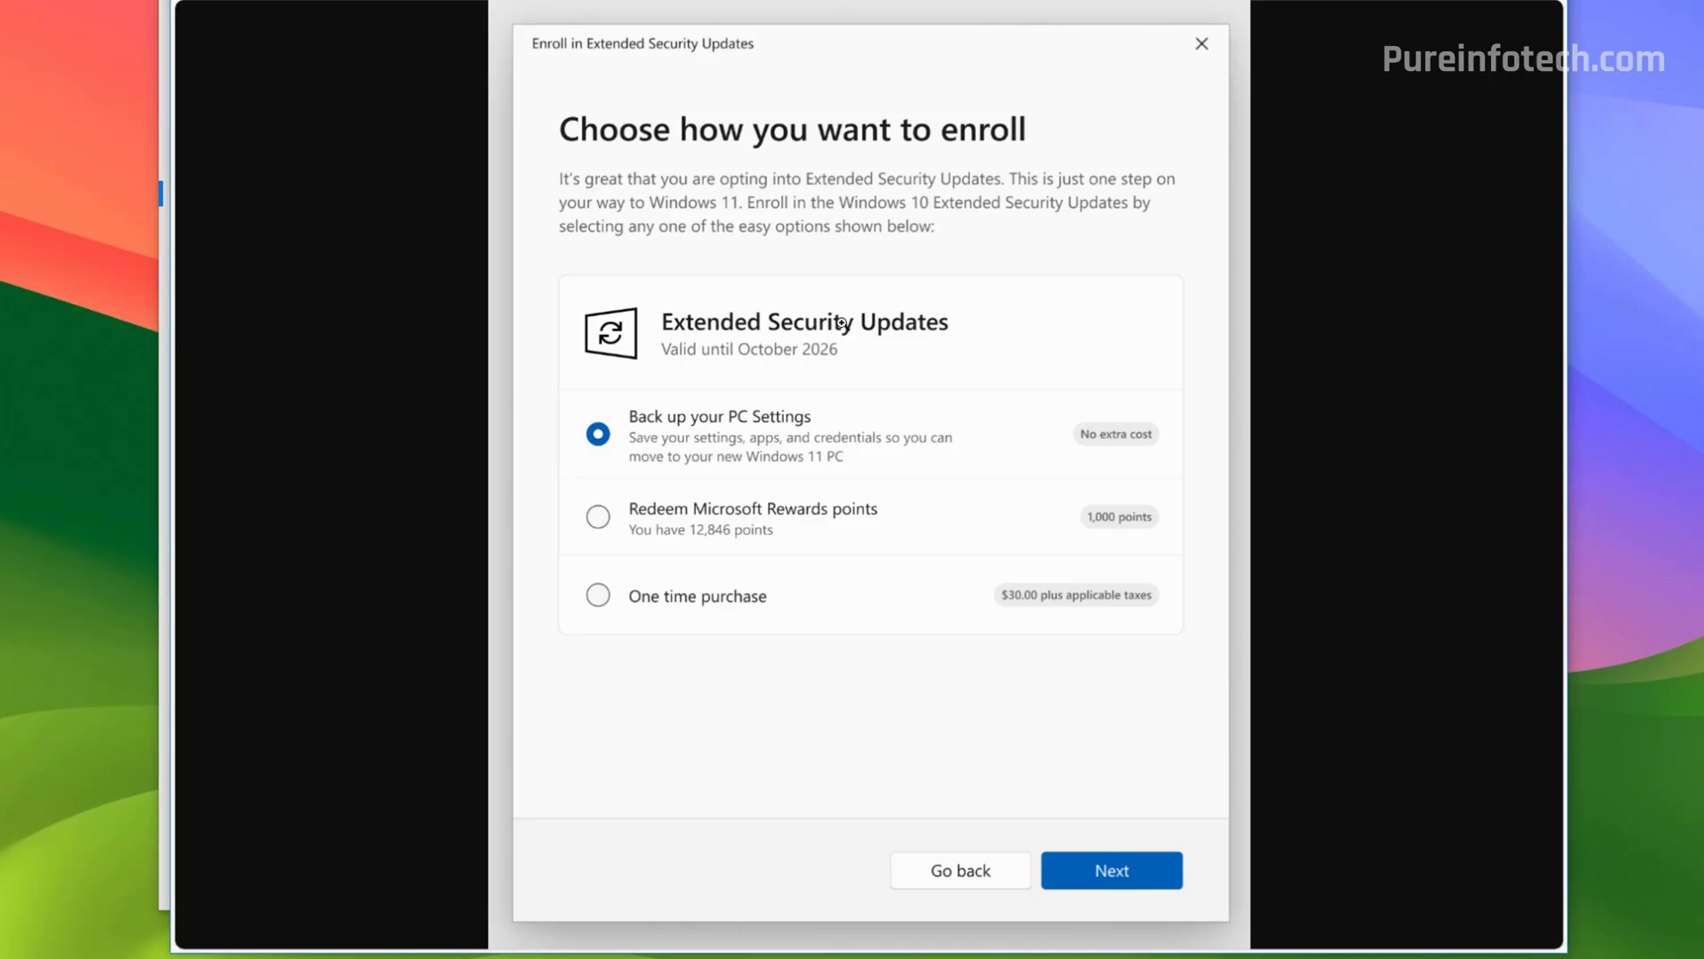
{"action": "mouse_move", "coordinate": [785, 435]}
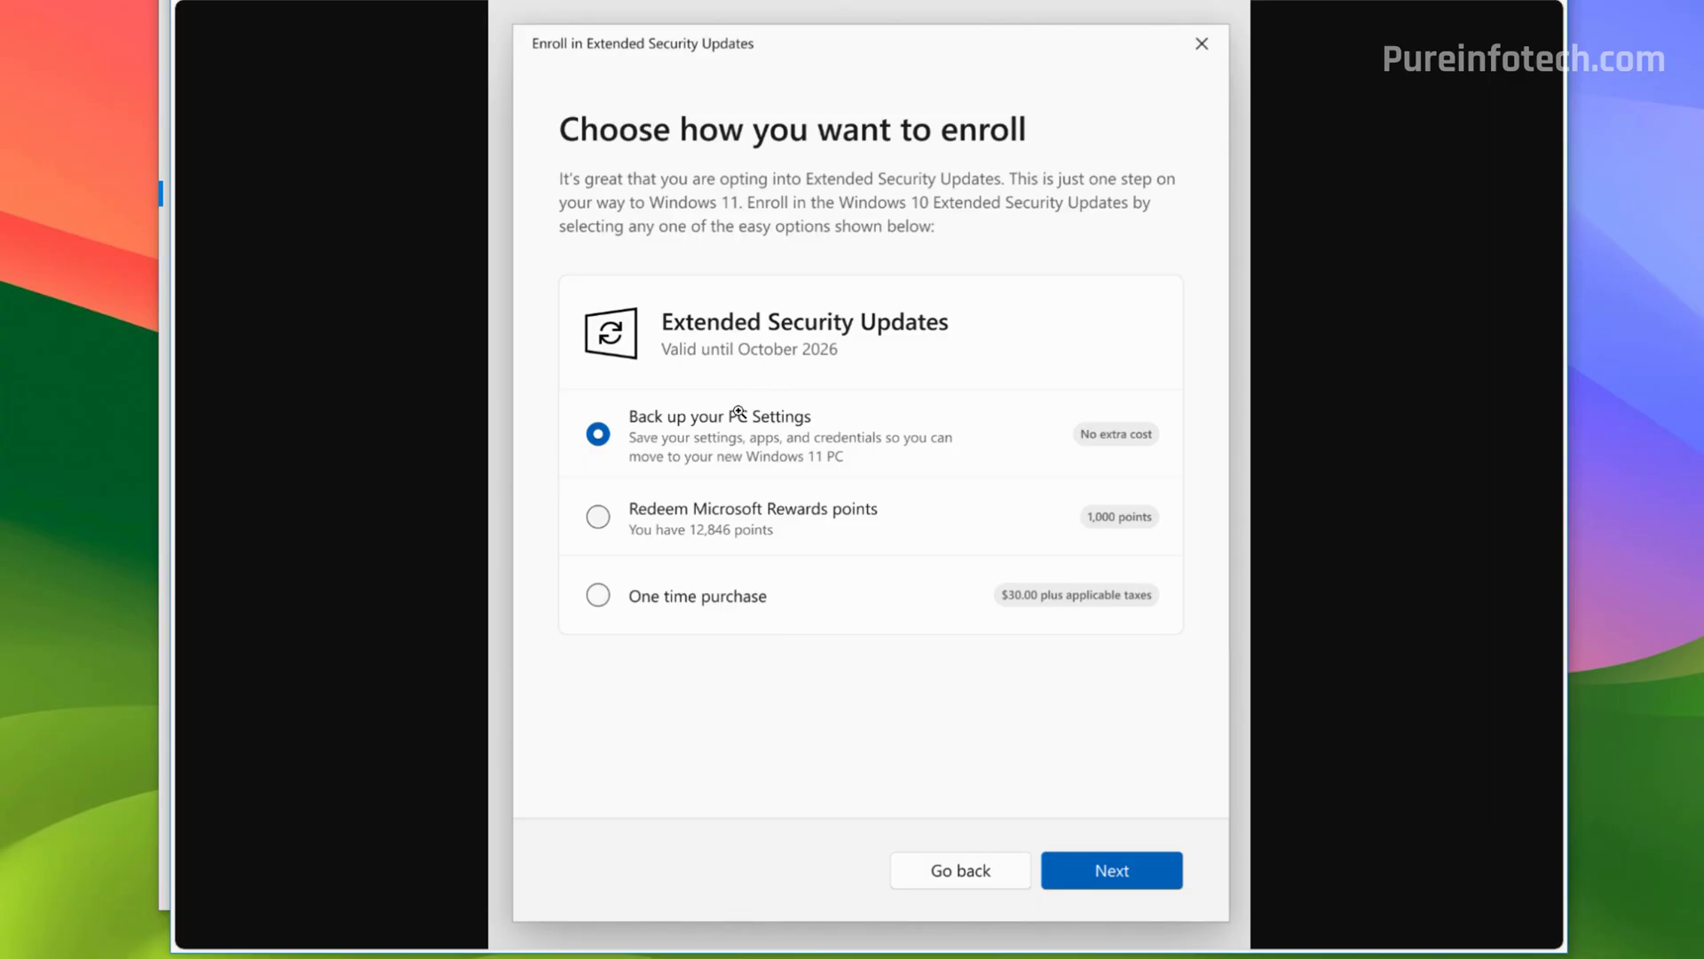
{"action": "mouse_move", "coordinate": [726, 518]}
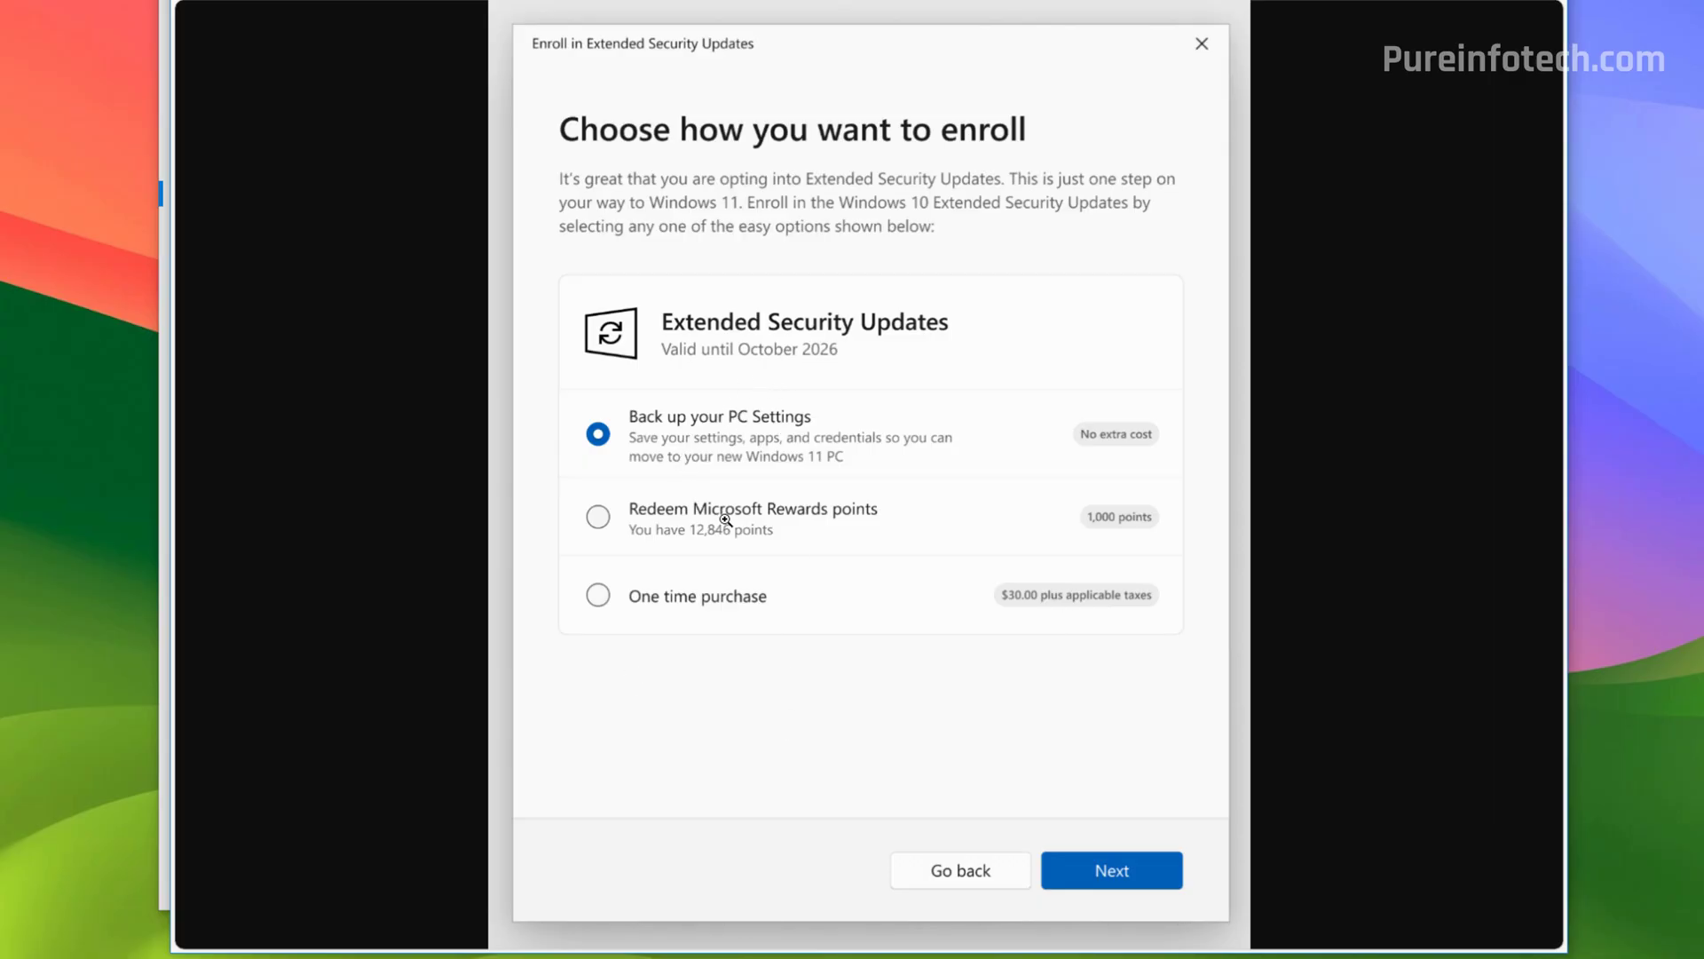
{"action": "mouse_move", "coordinate": [1111, 870]}
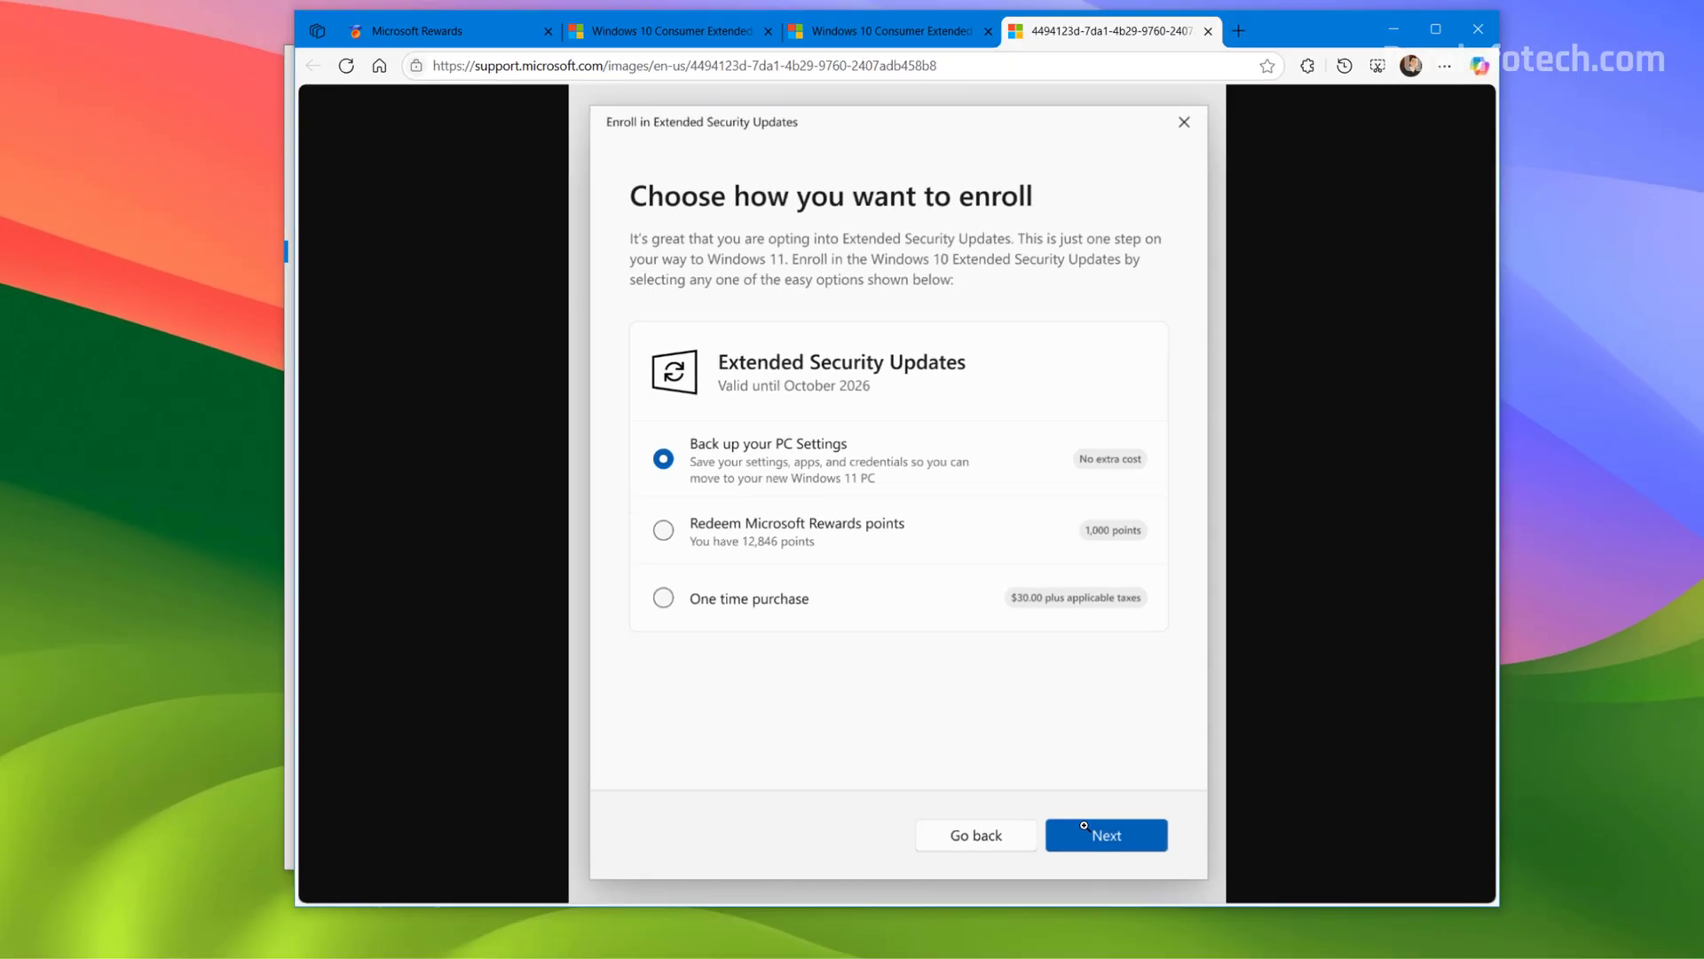
Return to Settings and confirm Extended Security Updates enrollment through October 13, 2026
{"action": "left_click", "coordinate": [1104, 835]}
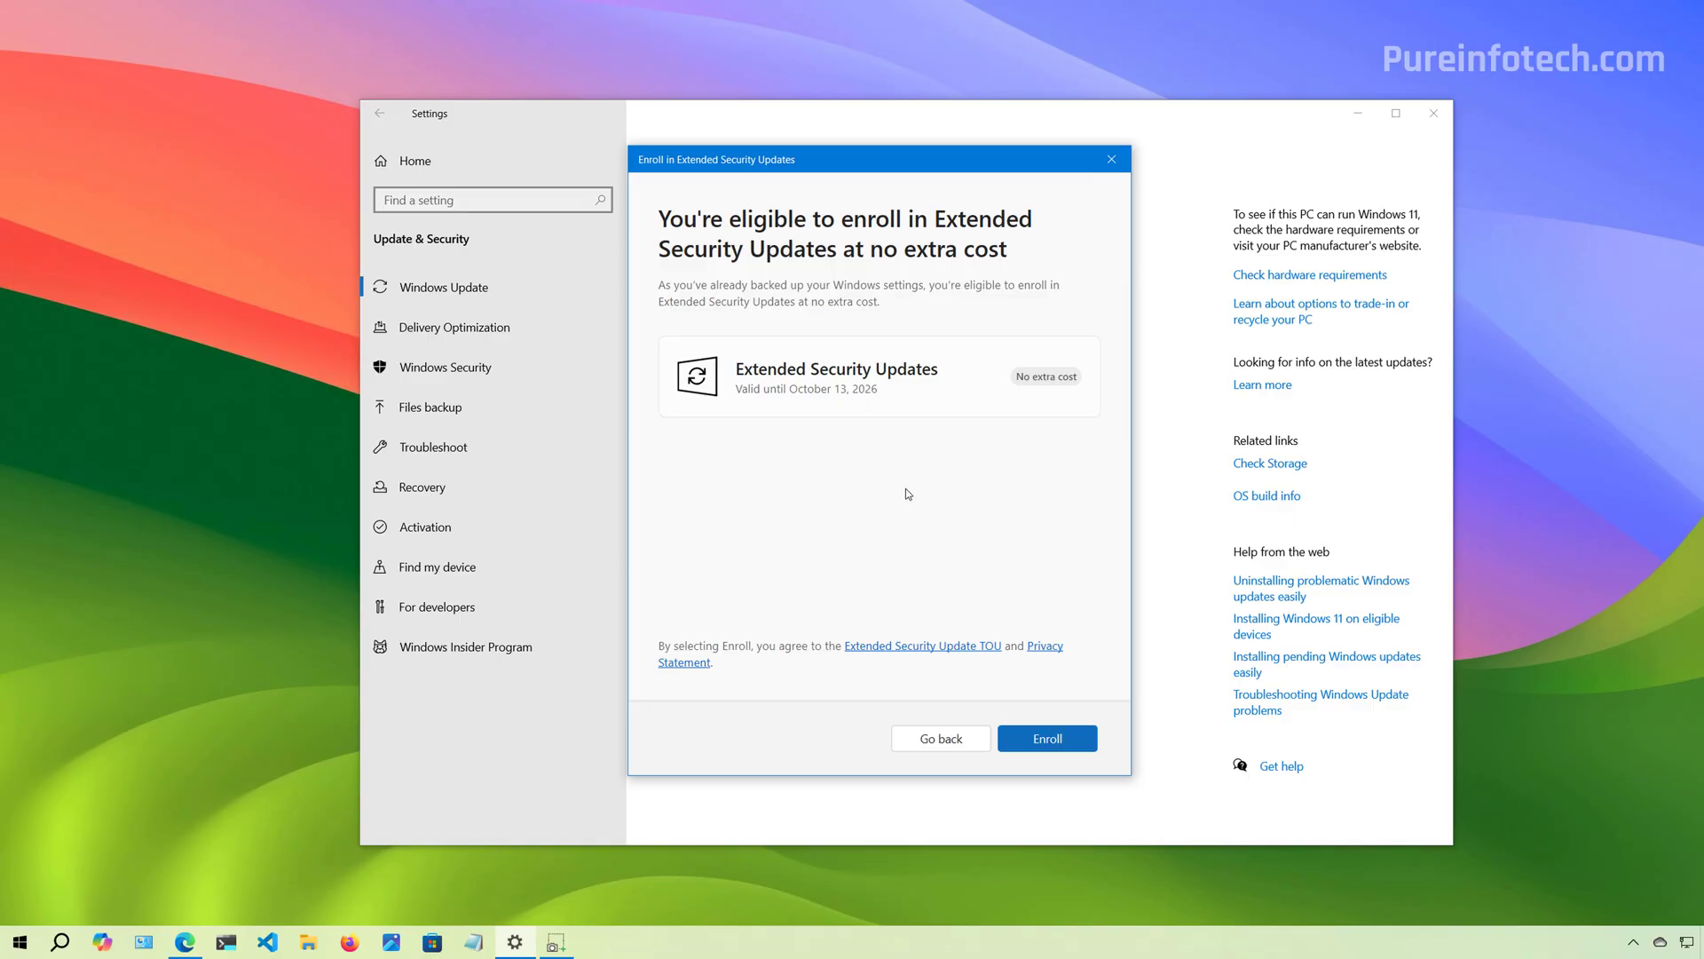
{"action": "mouse_move", "coordinate": [1047, 738]}
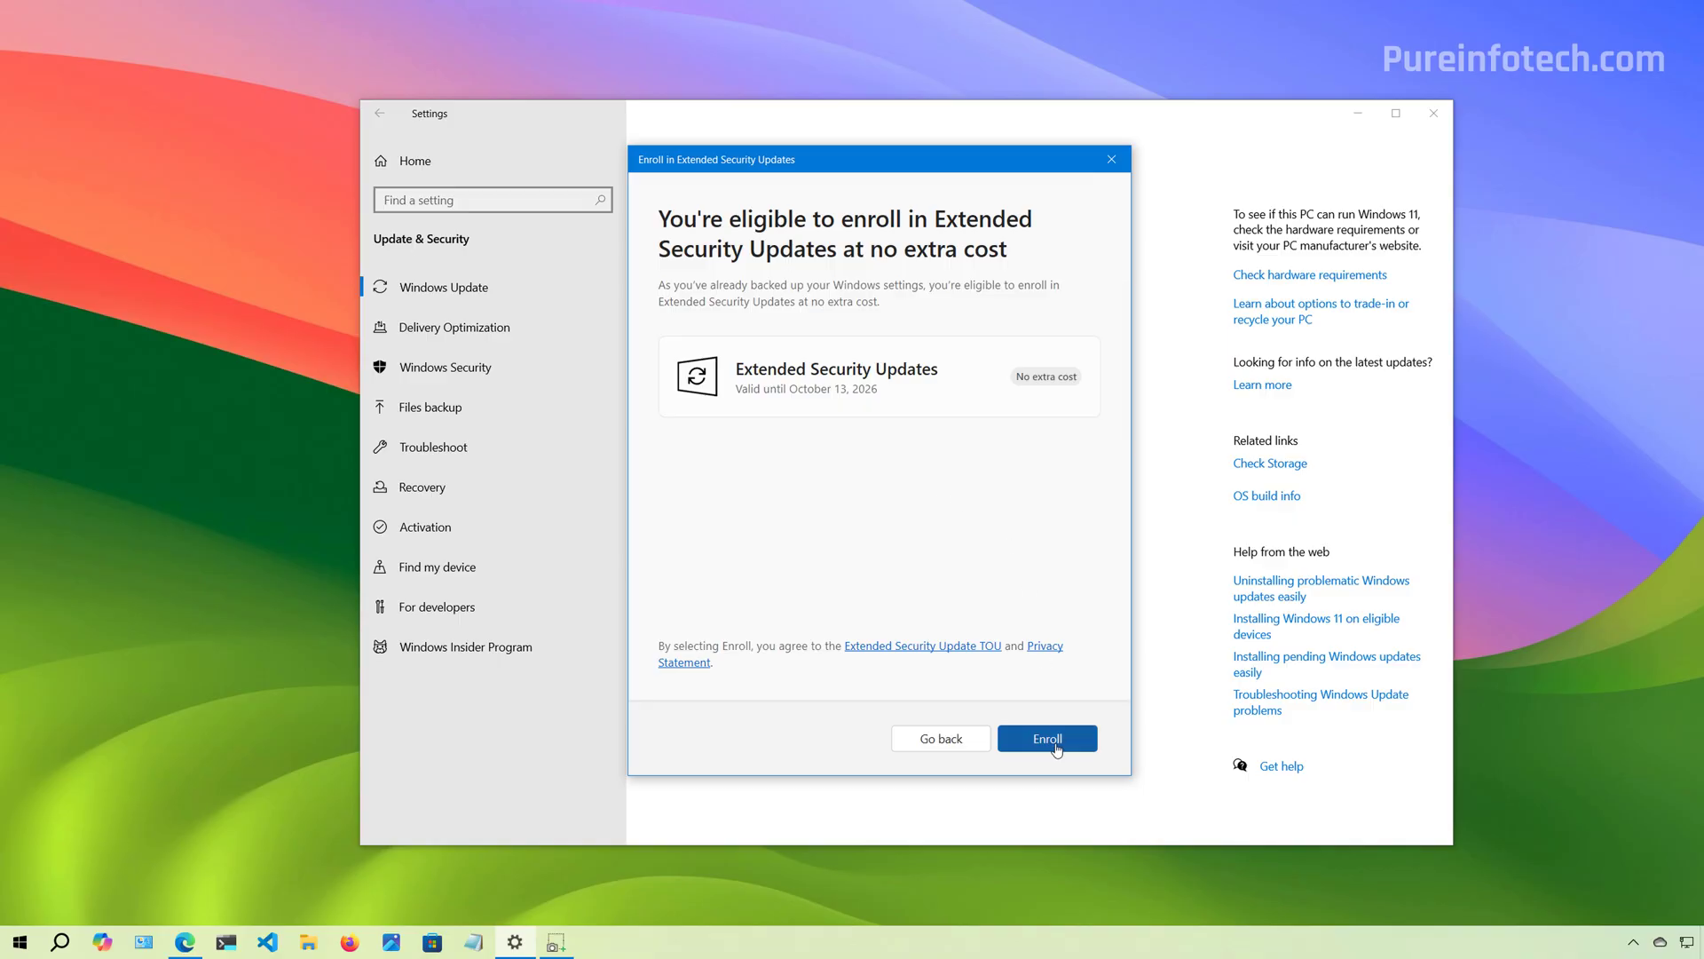
{"action": "left_click", "coordinate": [1046, 738]}
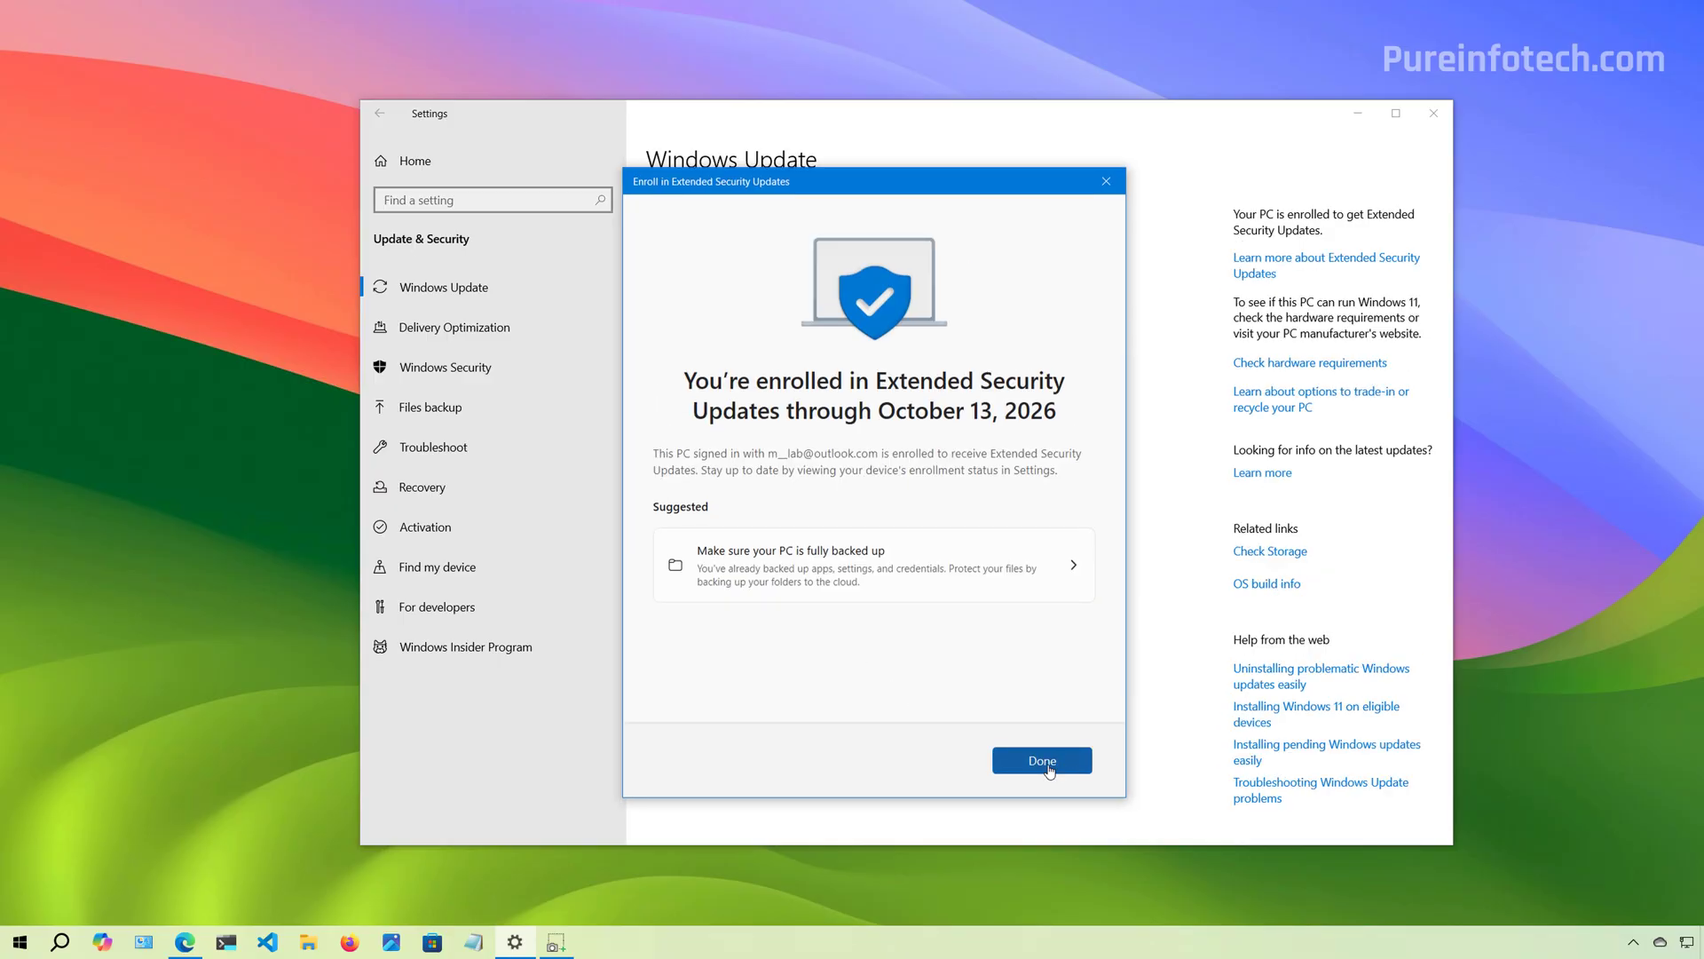
{"action": "left_click", "coordinate": [1041, 759]}
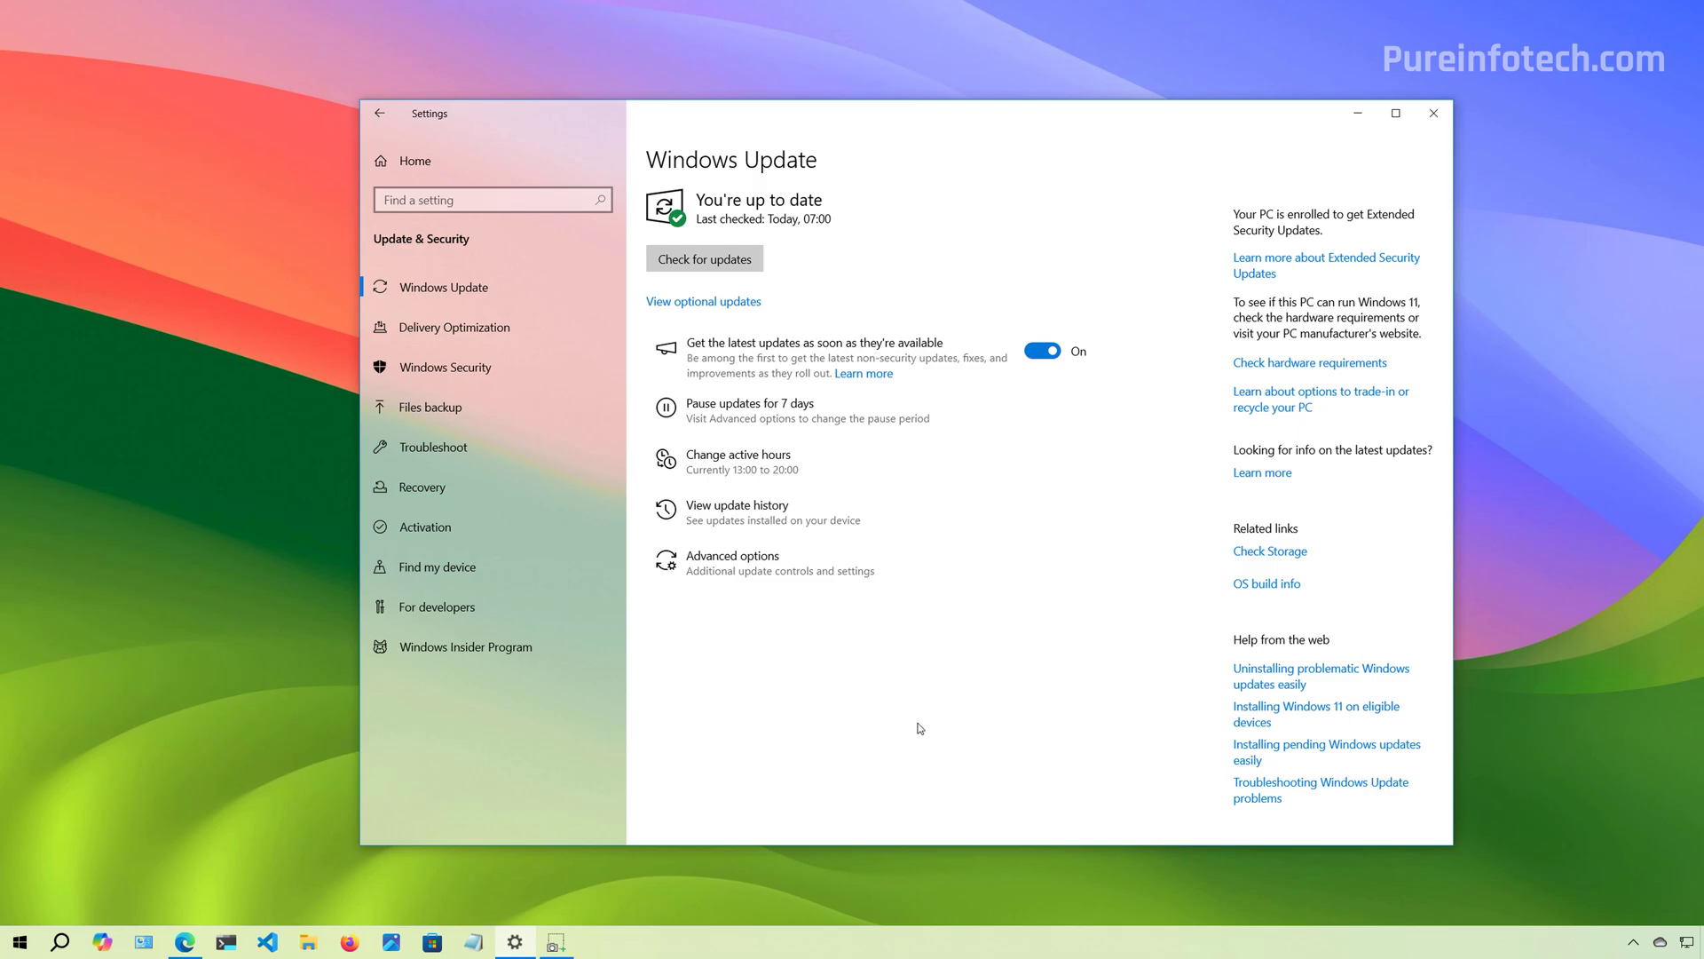
{"action": "mouse_move", "coordinate": [785, 718]}
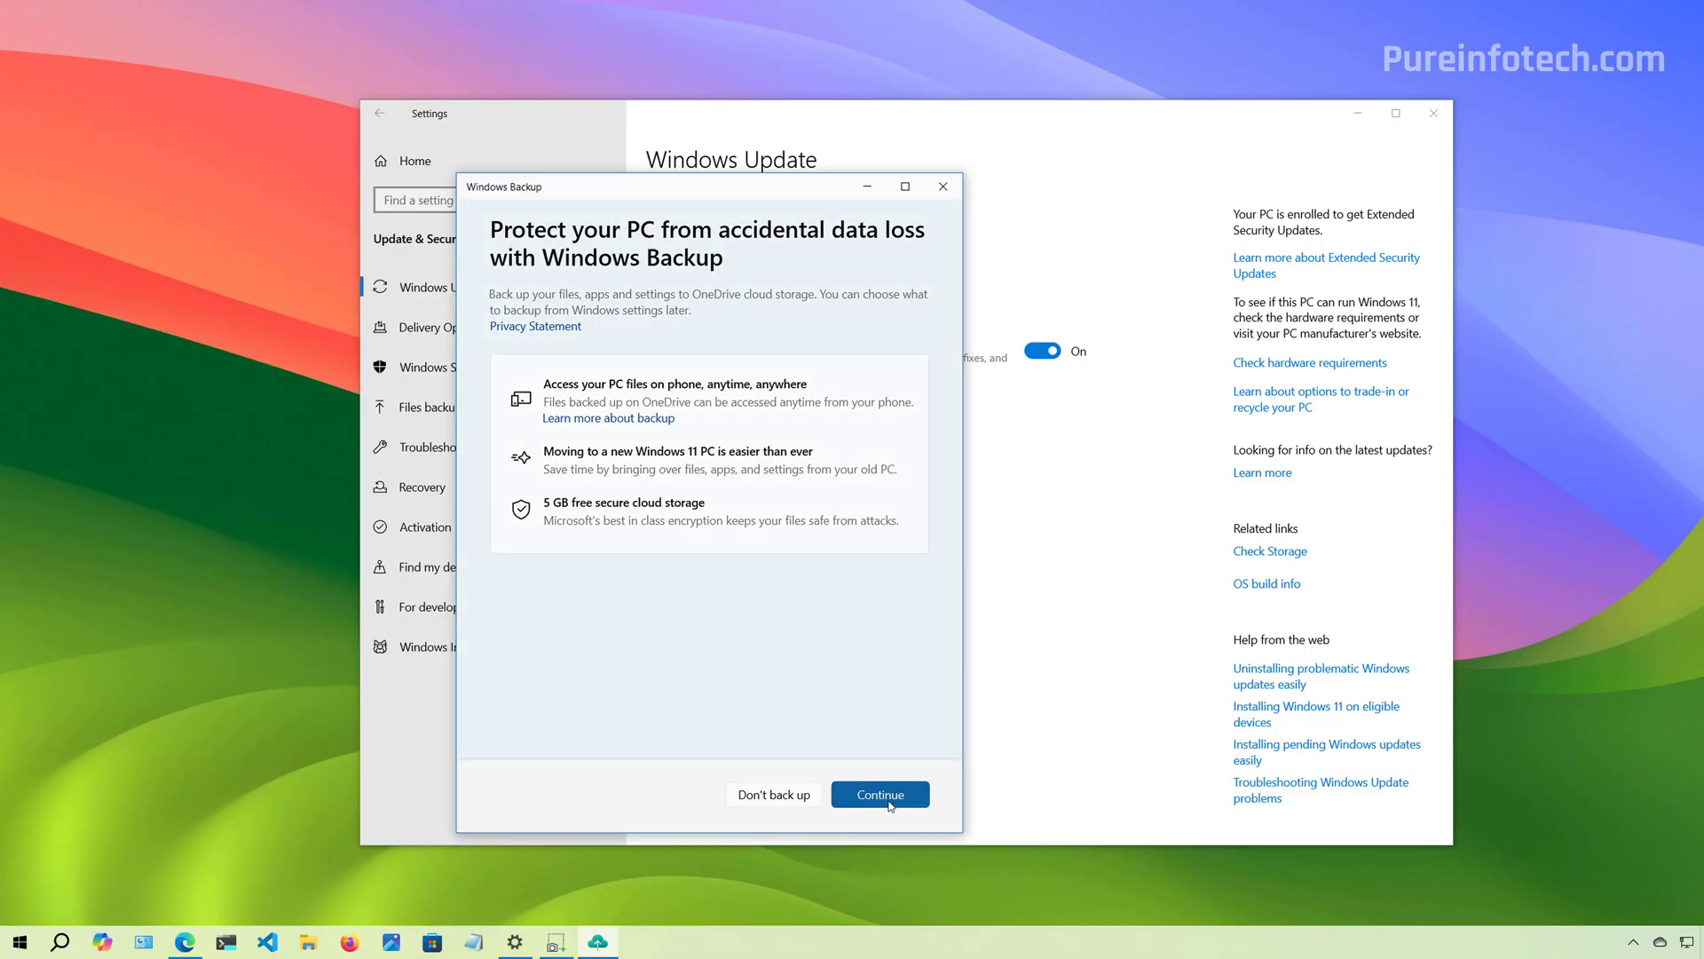
Continue in Windows Backup to back up folders, apps, settings and credentials to OneDrive
{"action": "left_click", "coordinate": [879, 793]}
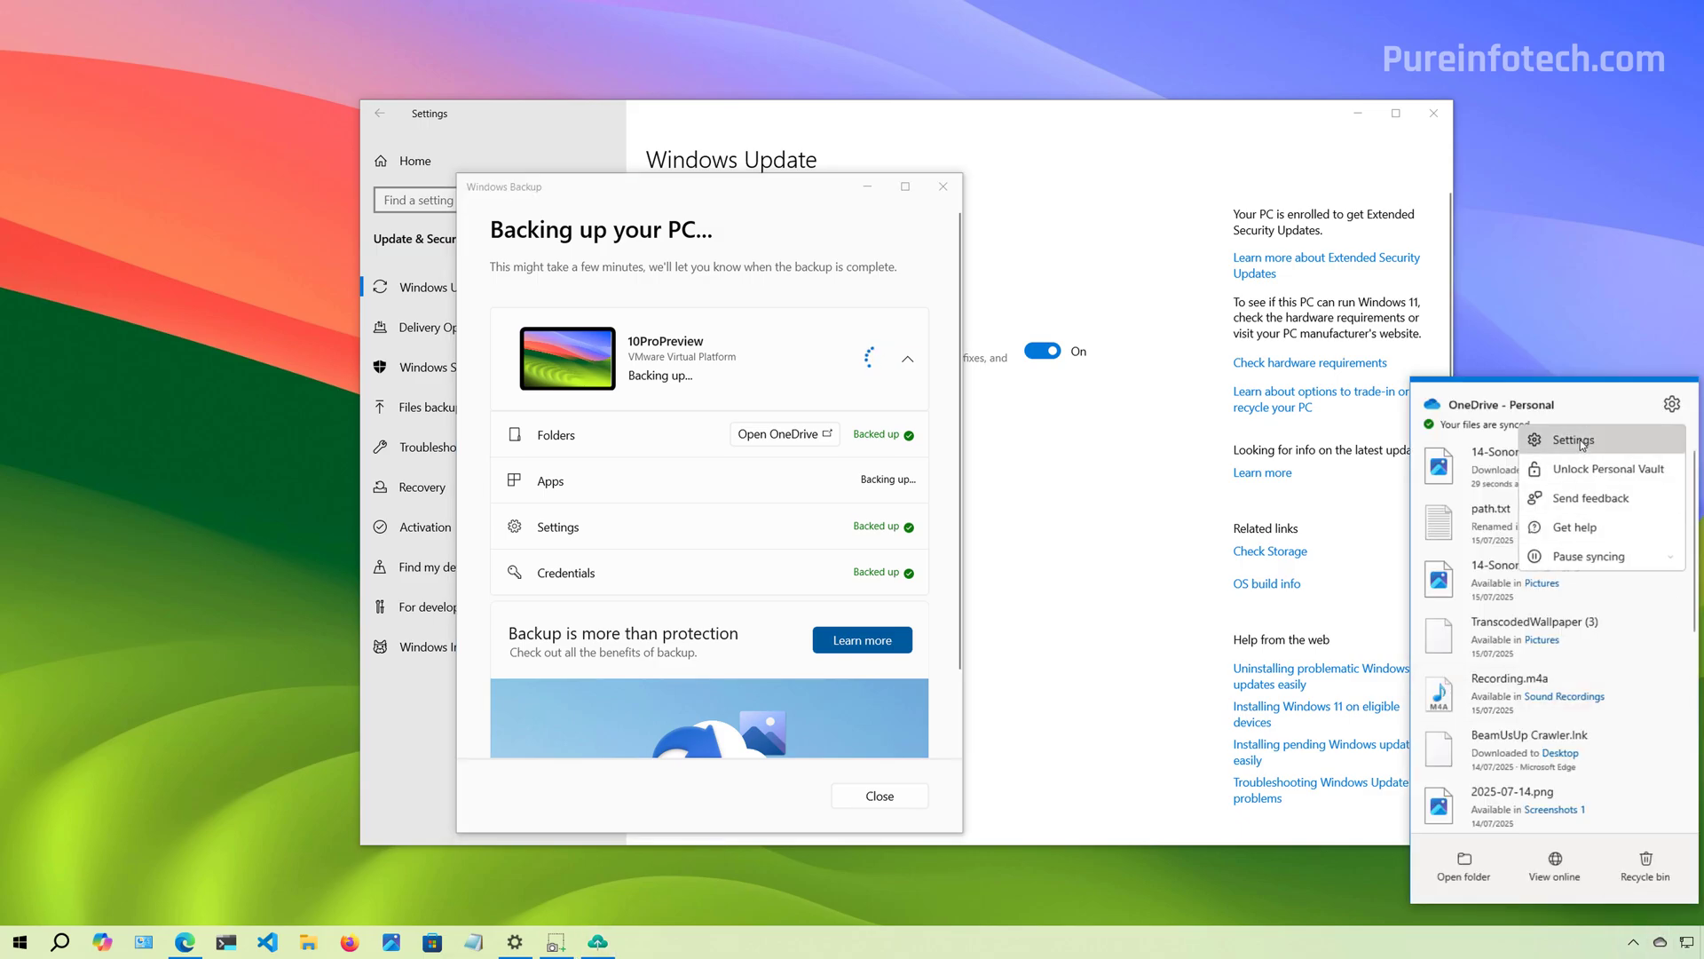
Review OneDrive backup for Documents, Pictures, Desktop, Music and Videos, then close it
{"action": "left_click", "coordinate": [1571, 439]}
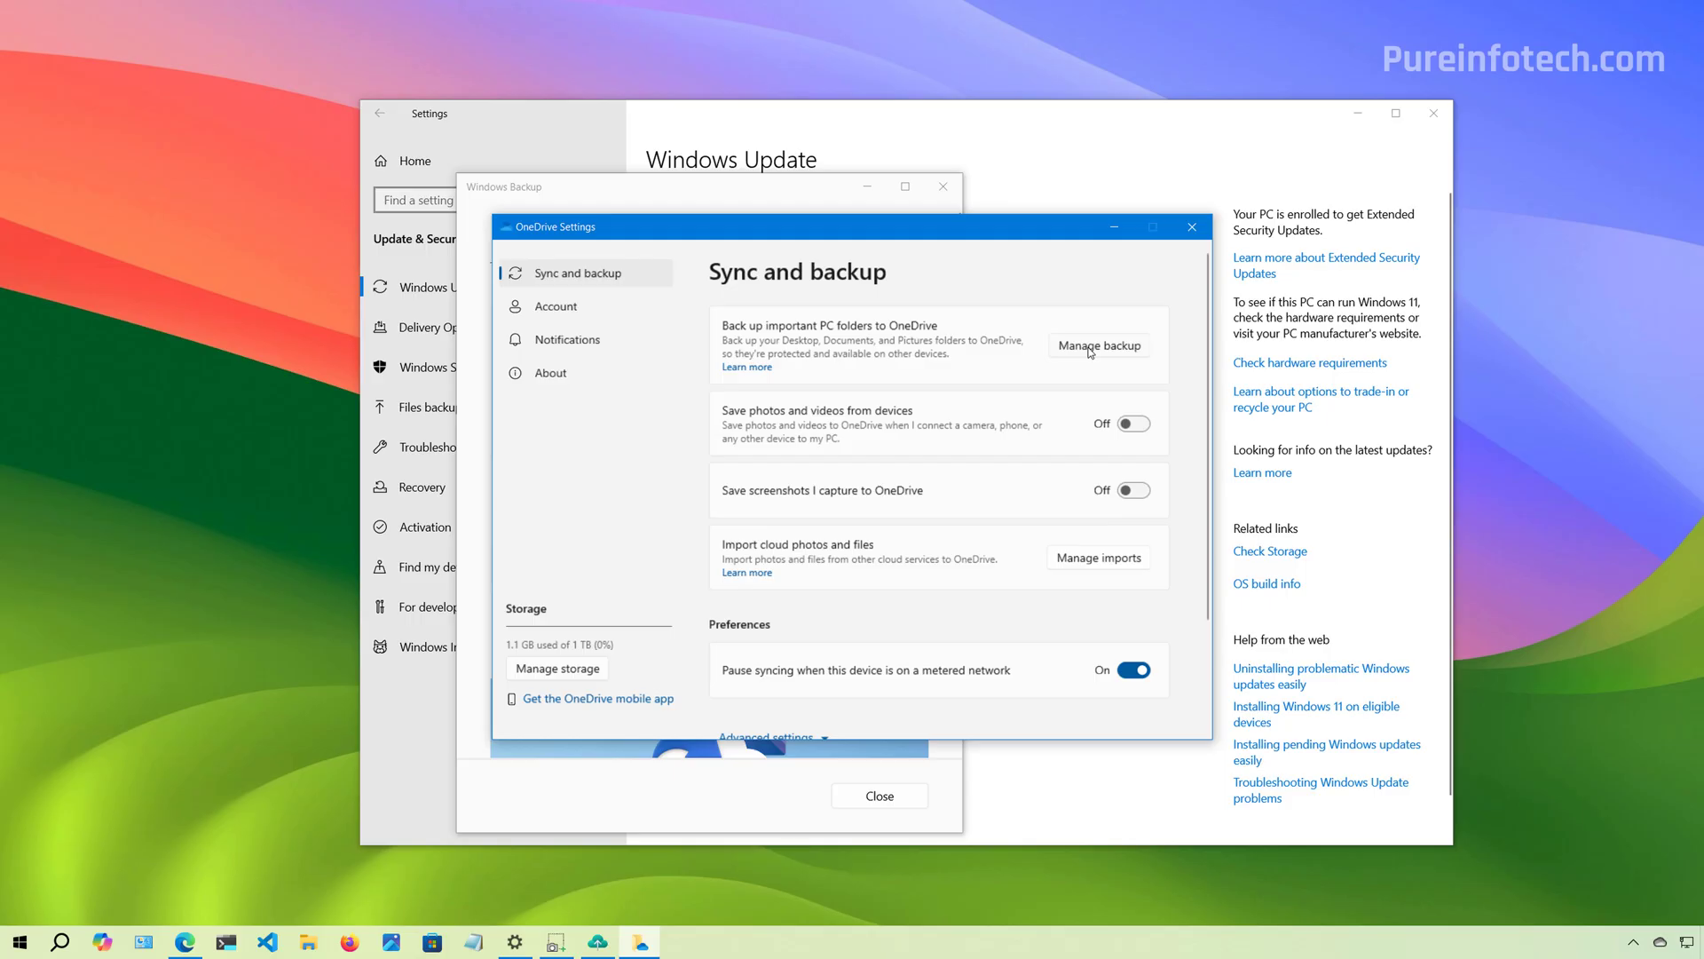
{"action": "left_click", "coordinate": [1098, 345]}
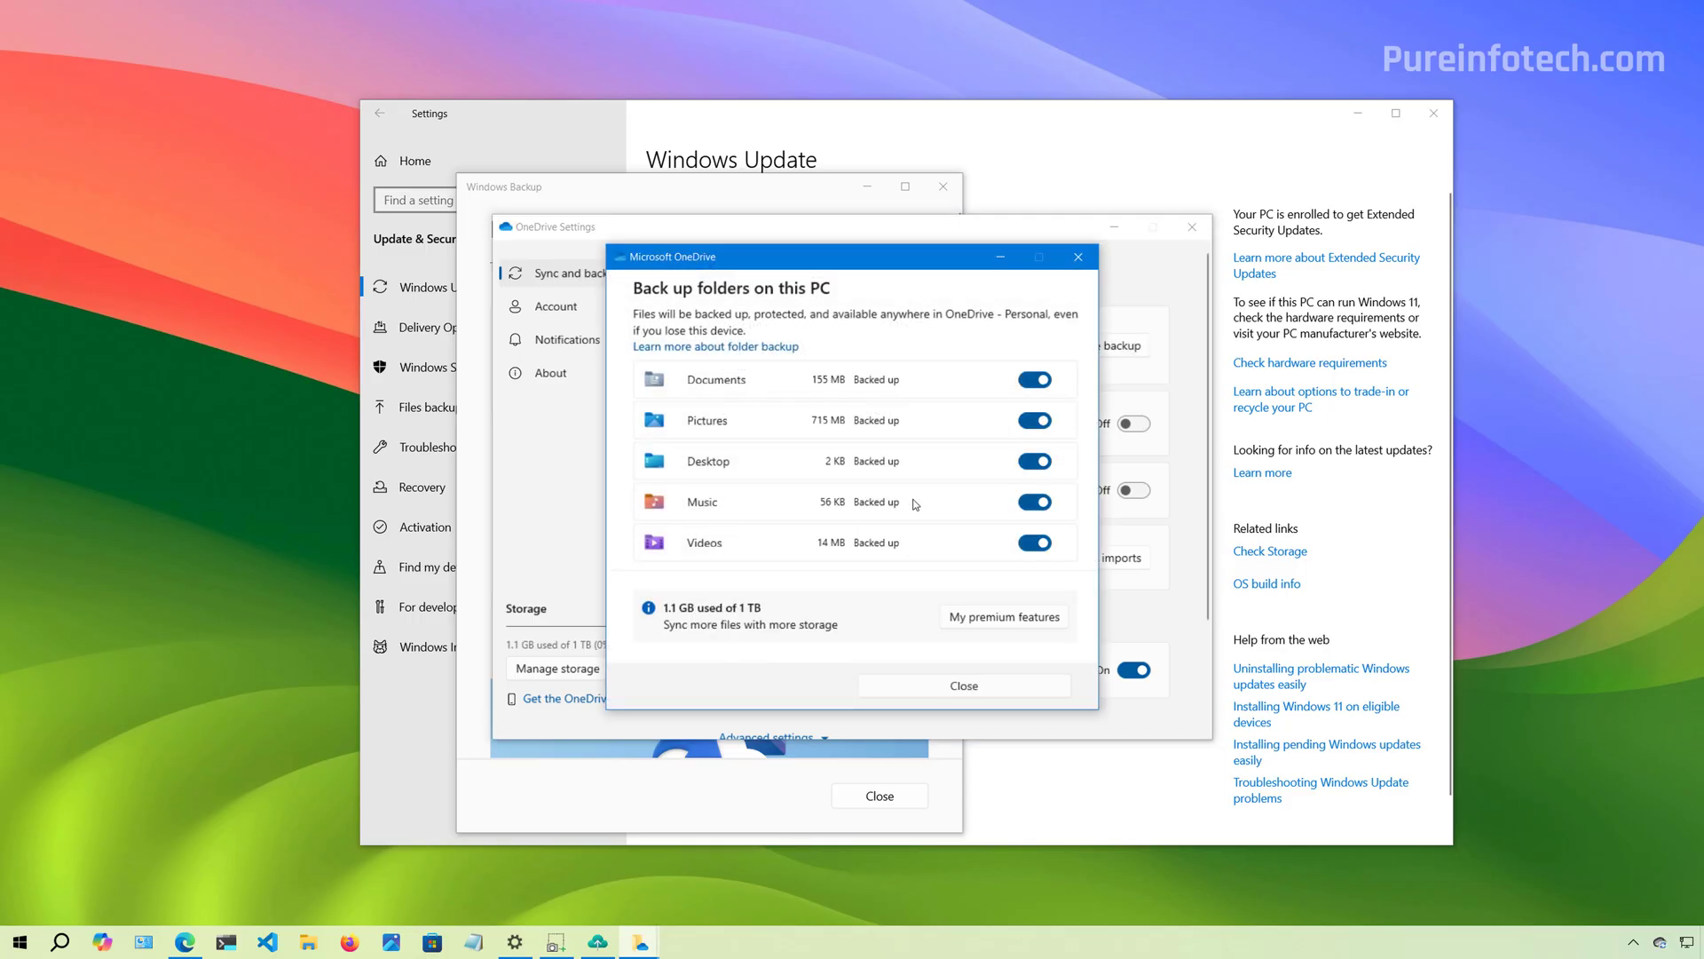
{"action": "left_click", "coordinate": [963, 685]}
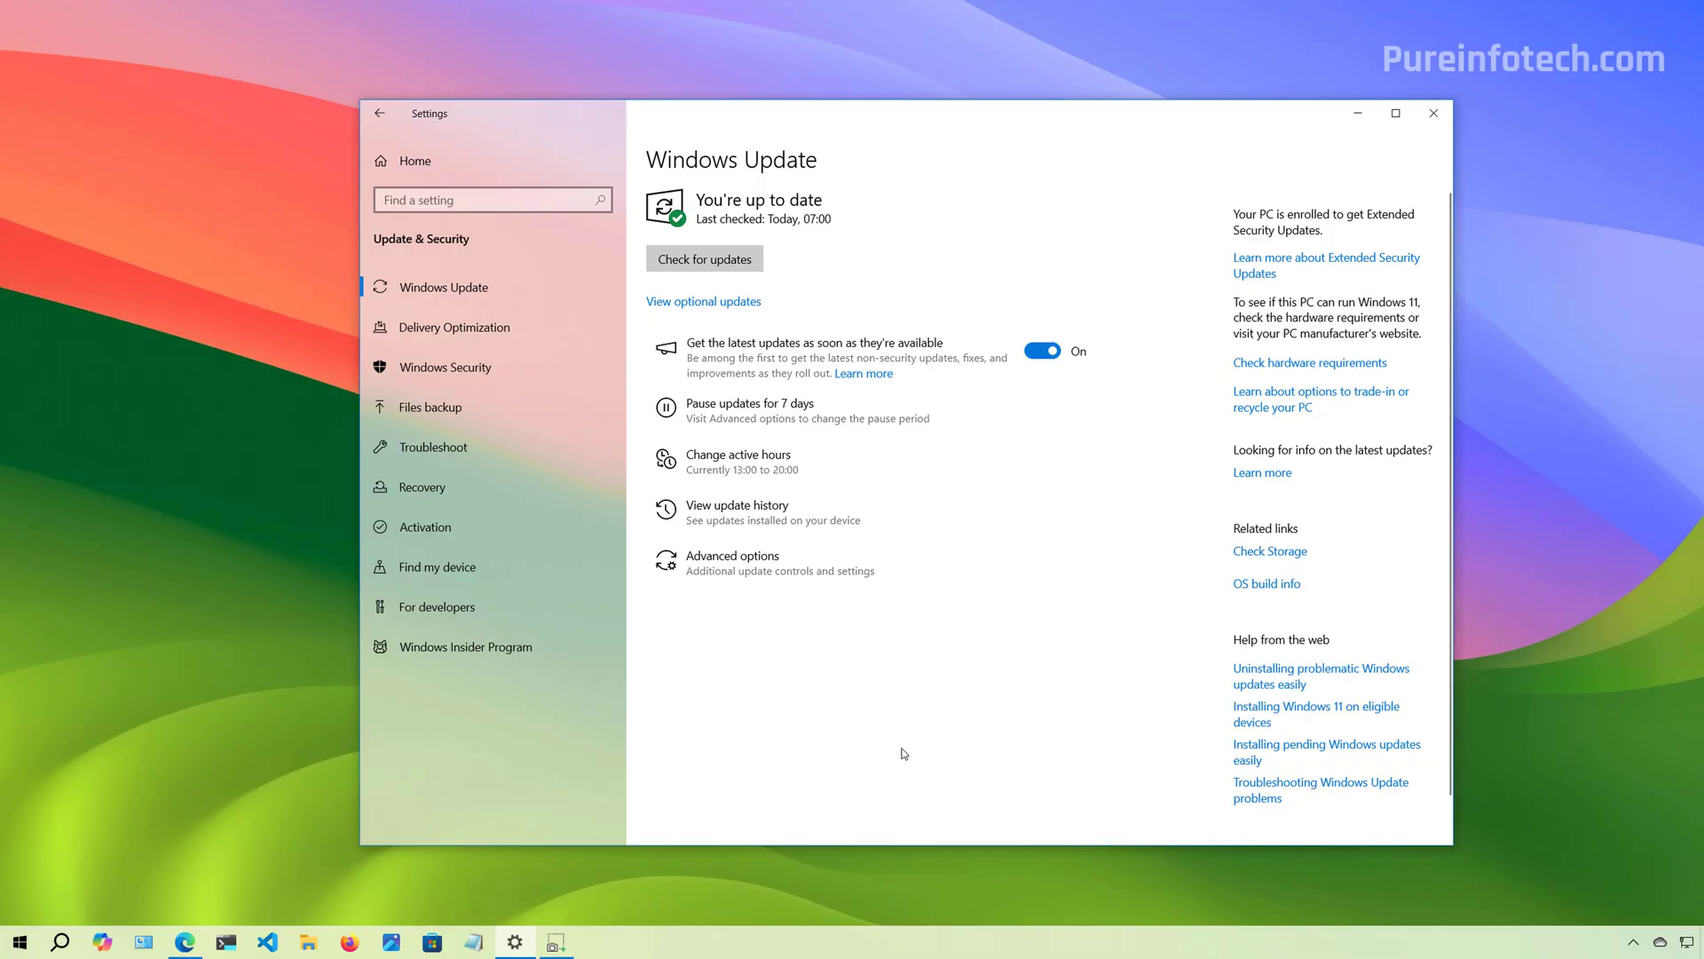
{"action": "mouse_move", "coordinate": [731, 682]}
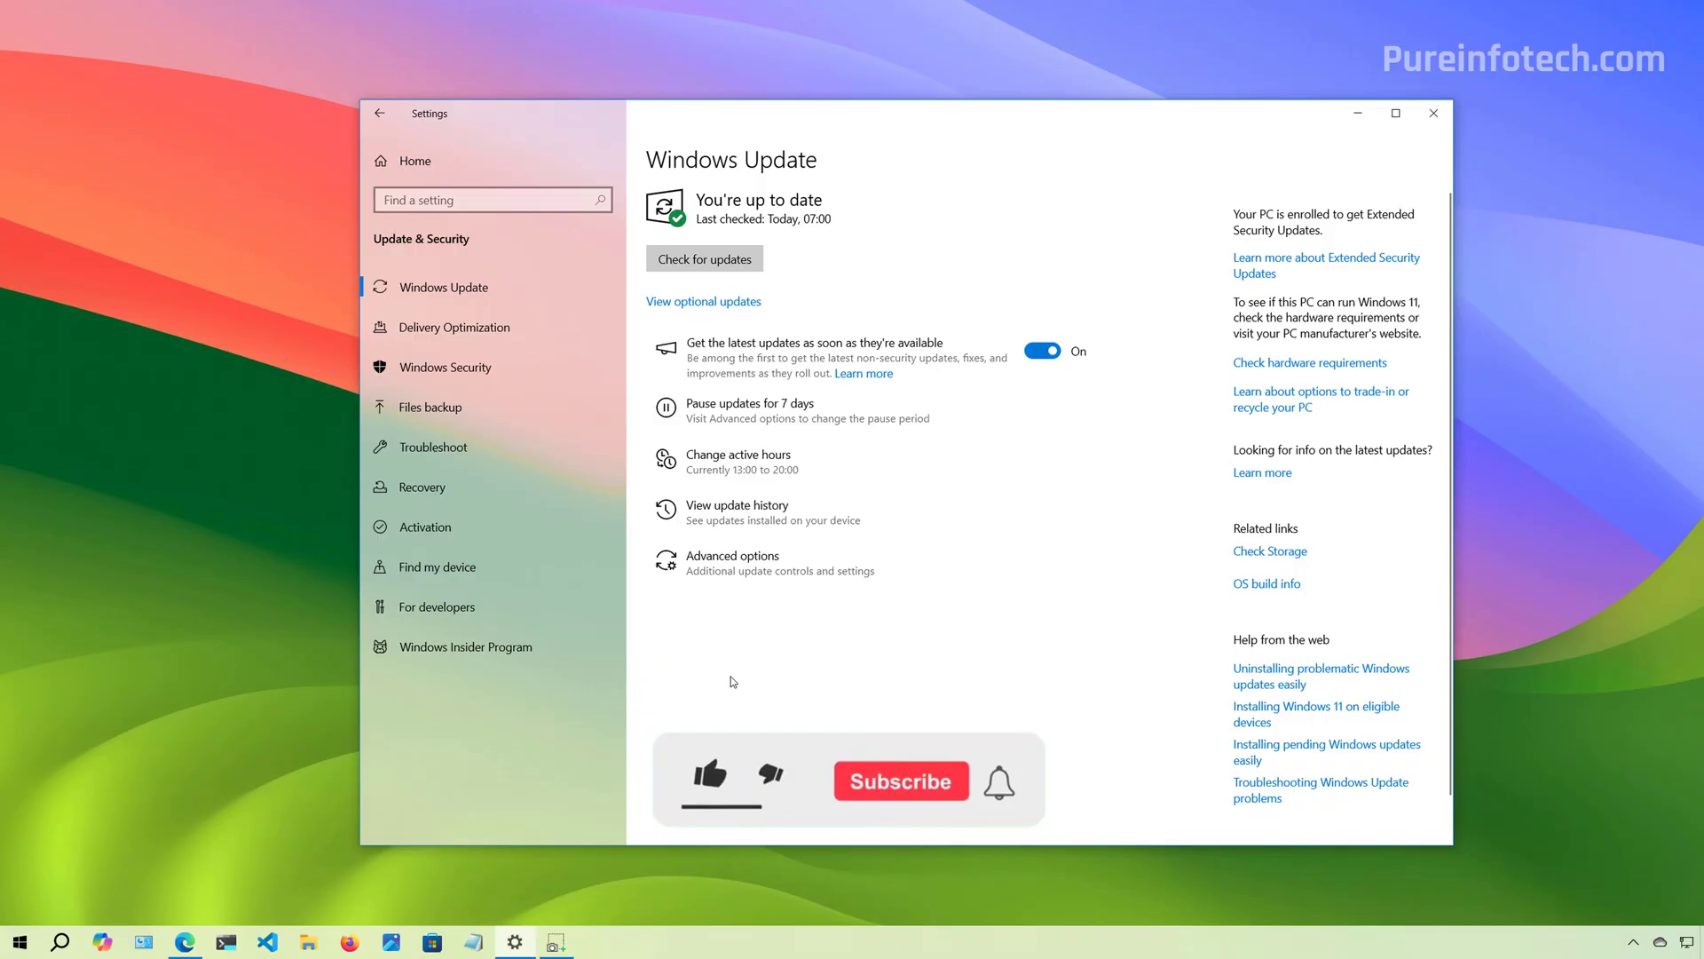
{"action": "left_click", "coordinate": [710, 774]}
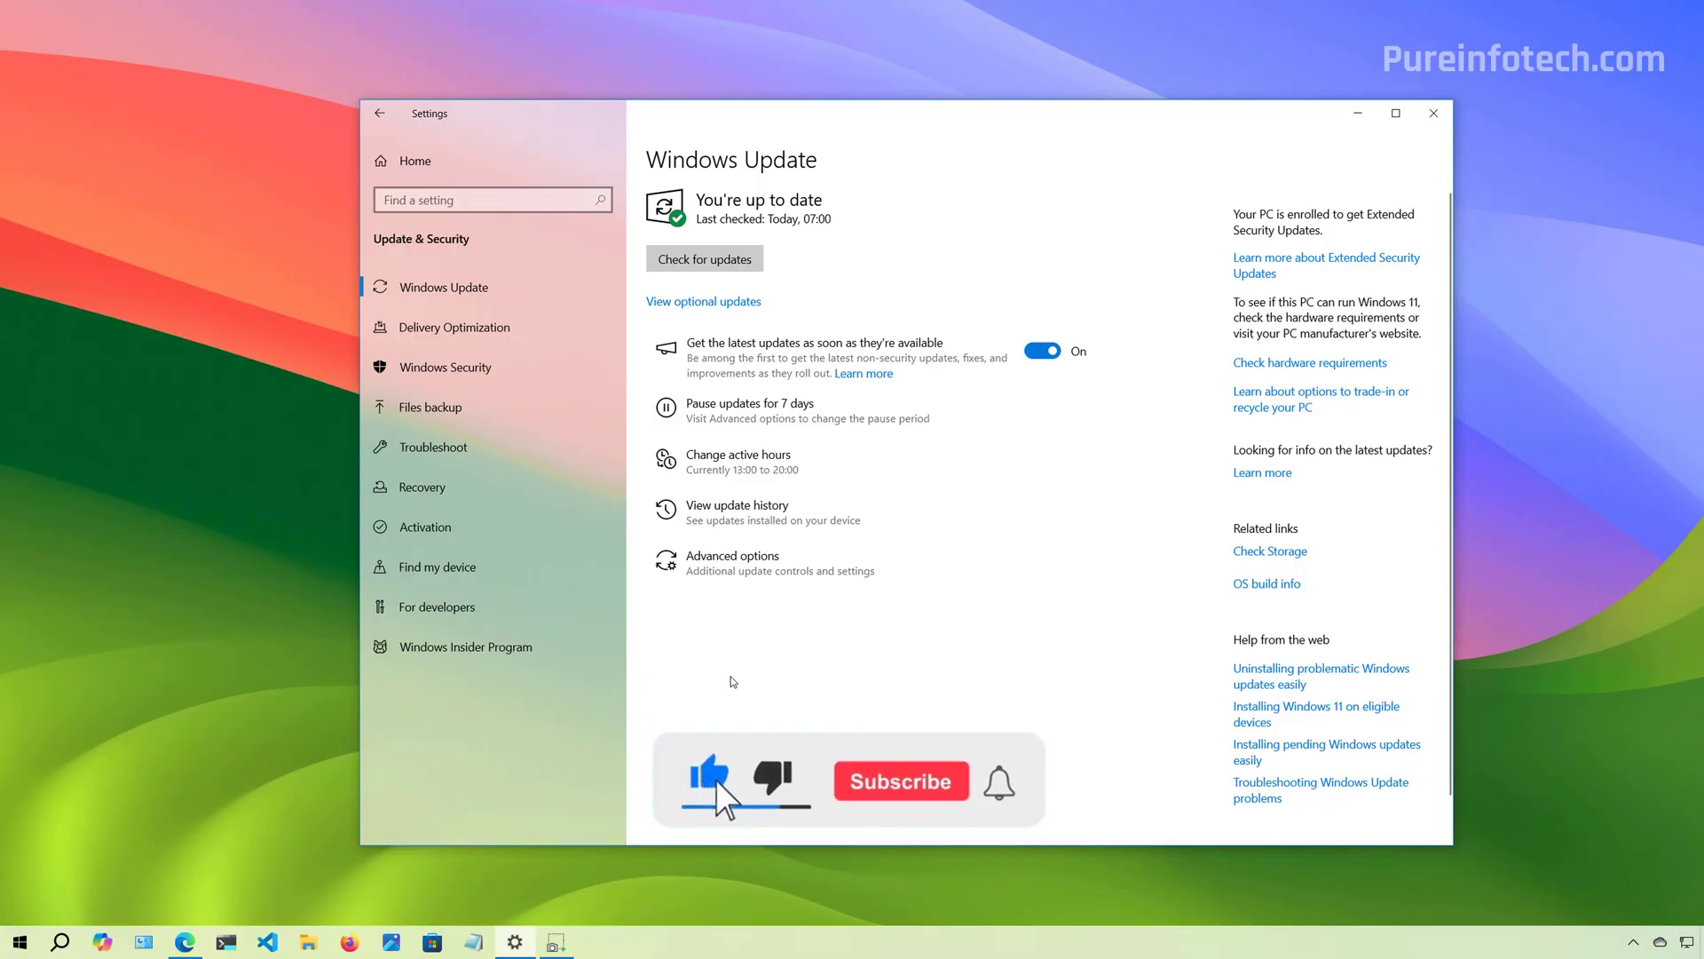
{"action": "left_click", "coordinate": [900, 781]}
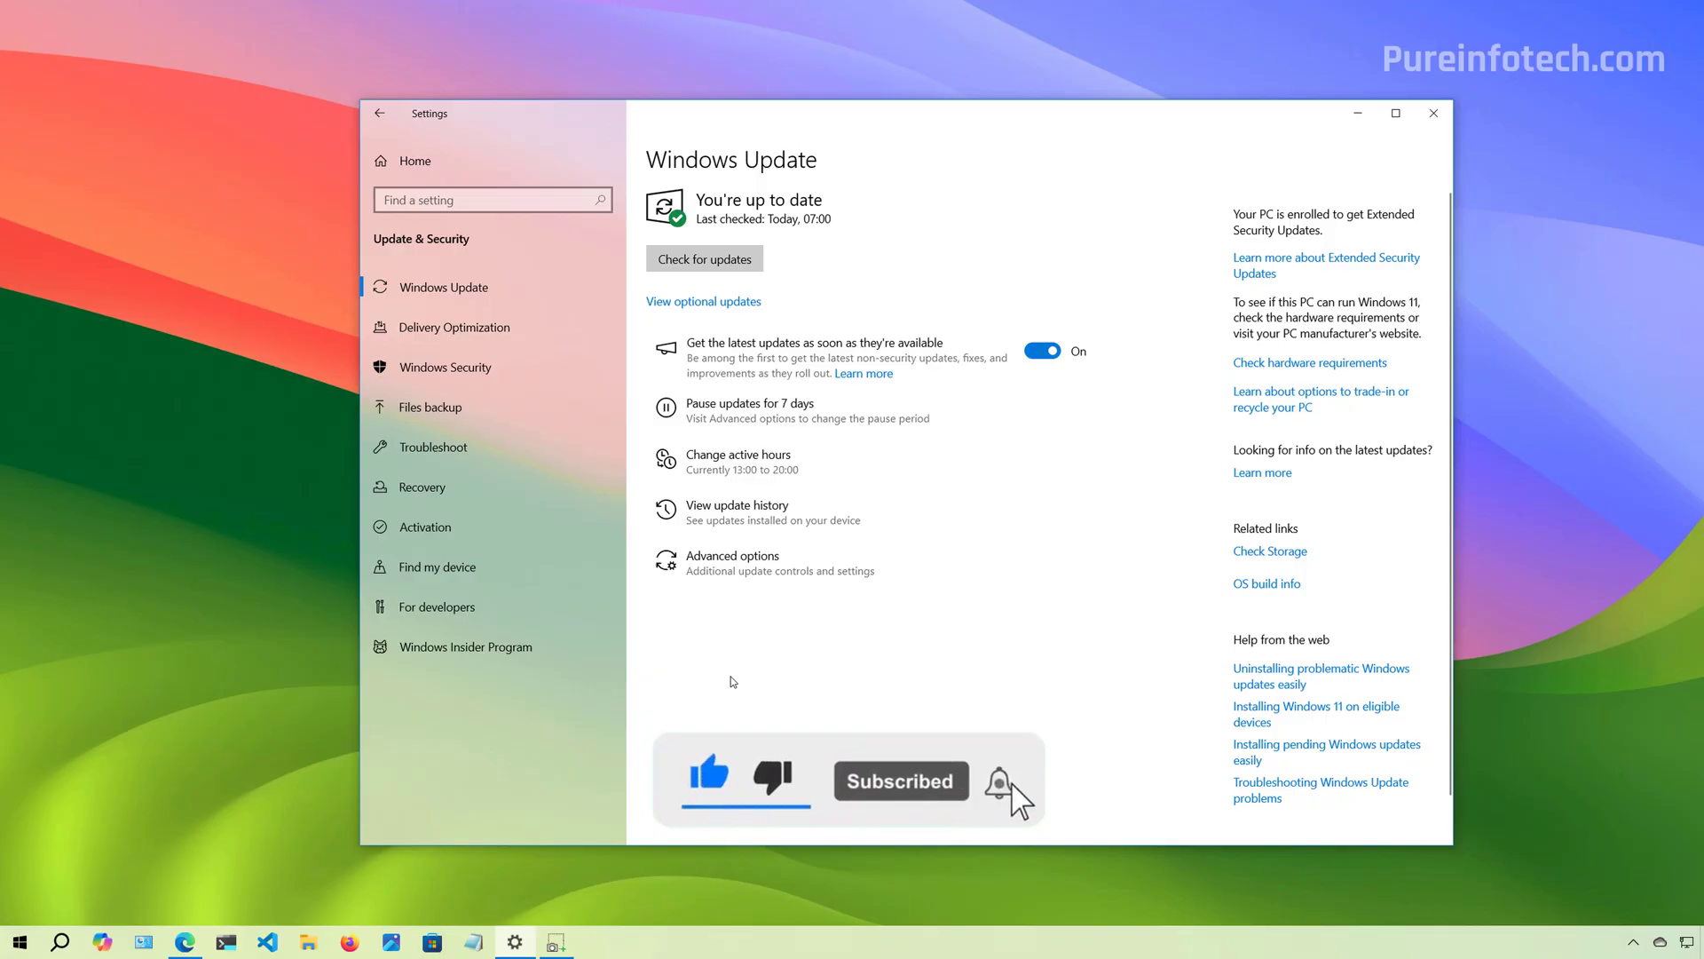